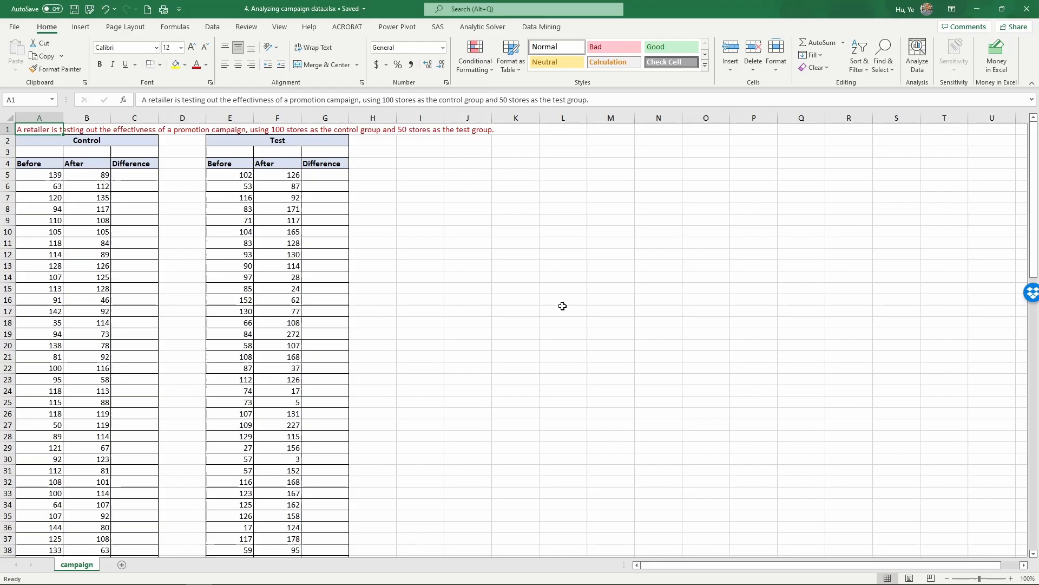
mouse_move(561, 303)
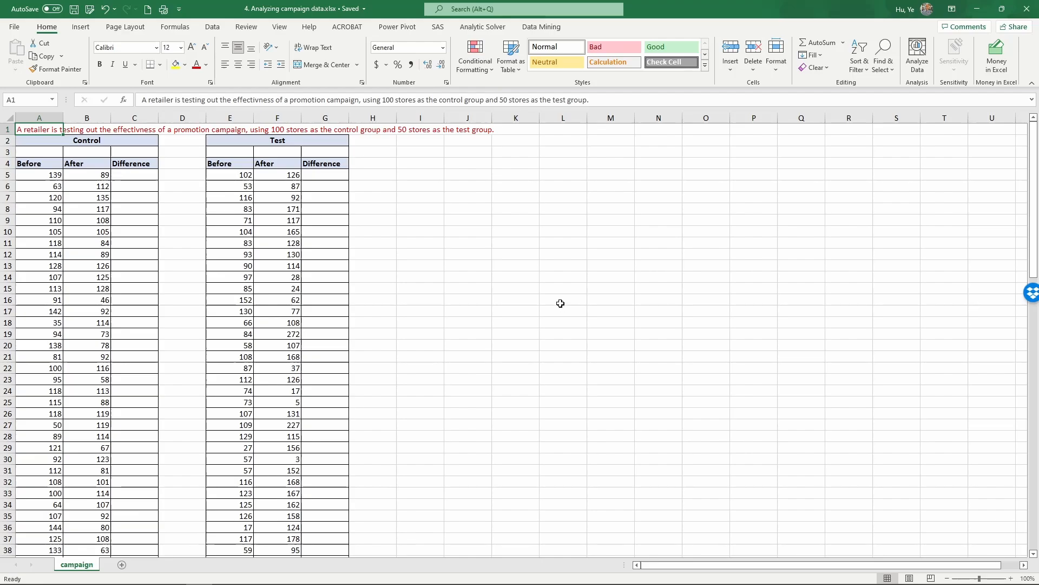
mouse_move(559, 303)
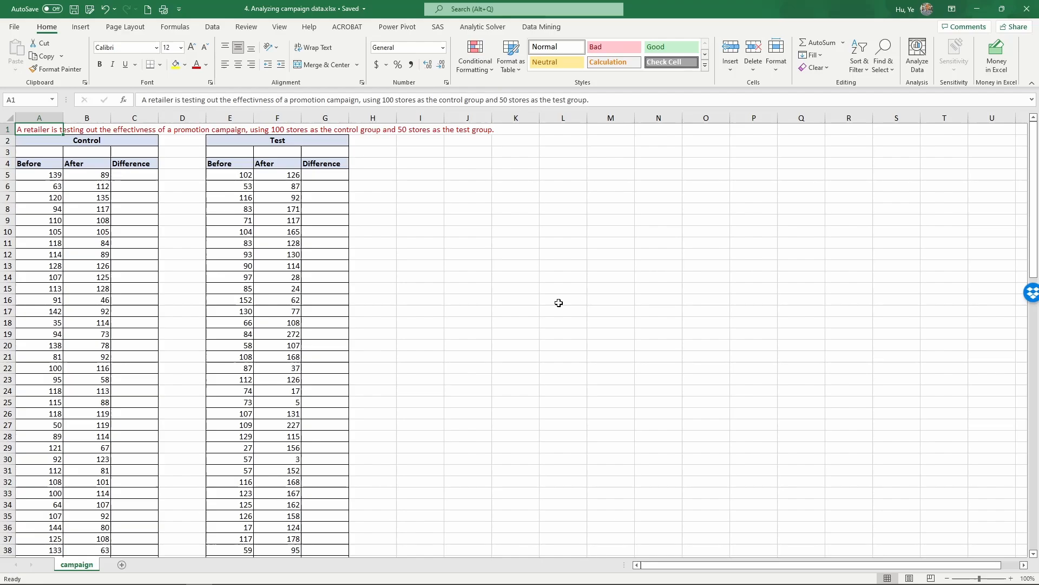
mouse_move(562, 298)
type("e")
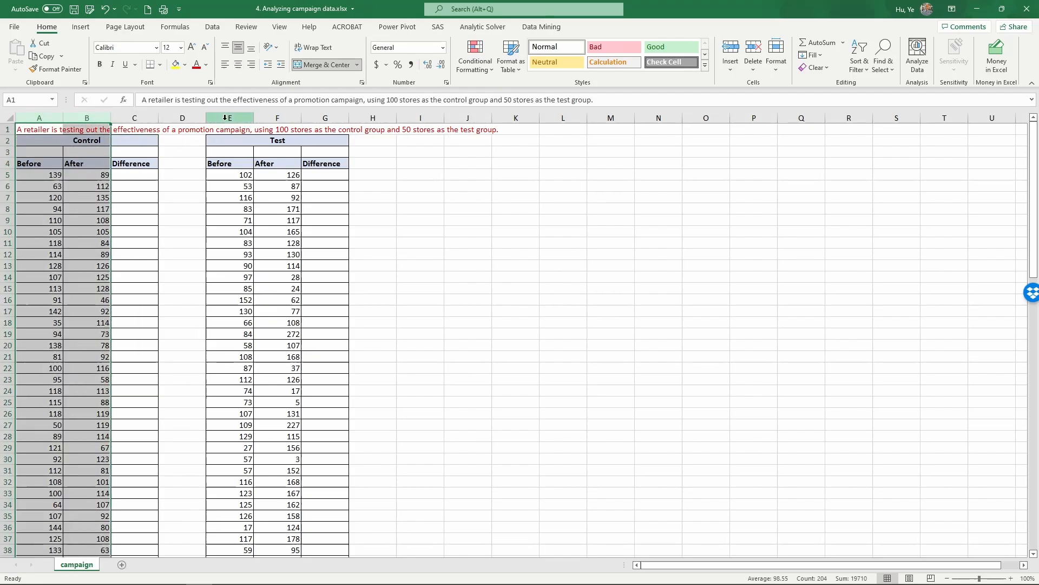
Review the Control and Test Before and After columns and their first store values.
left_click(230, 117)
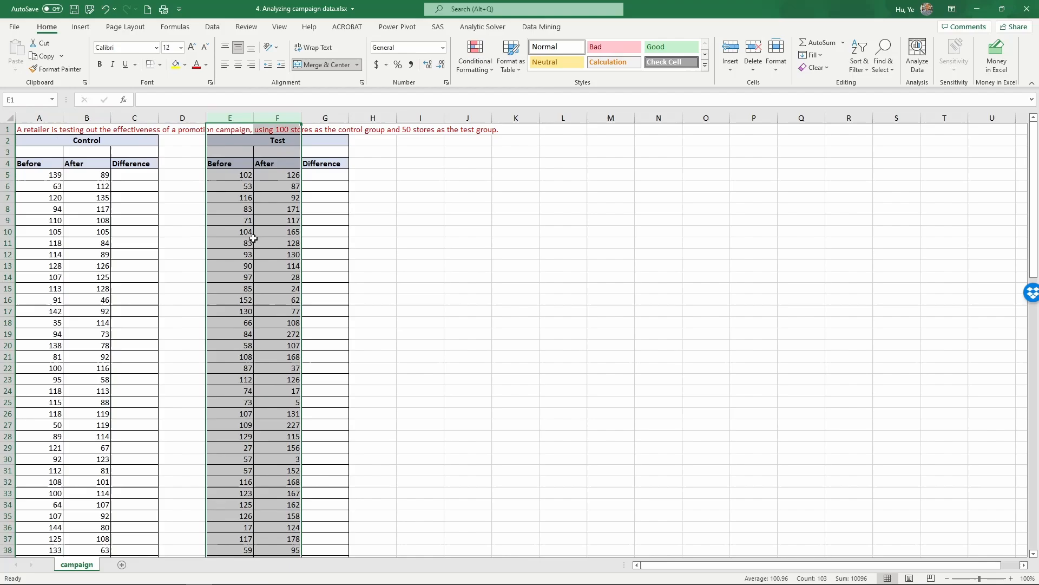
left_click(86, 185)
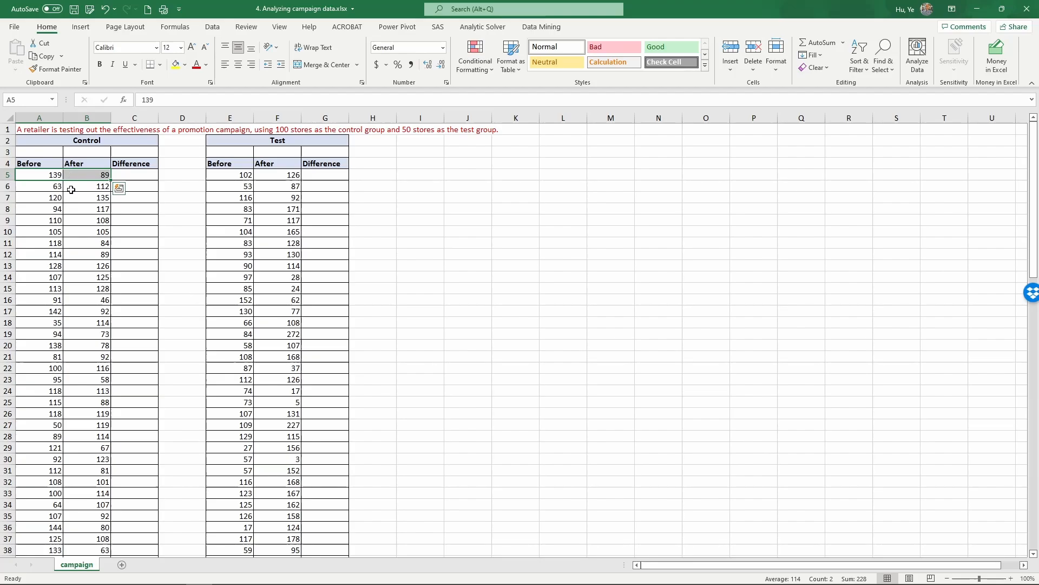
scroll("down", 3)
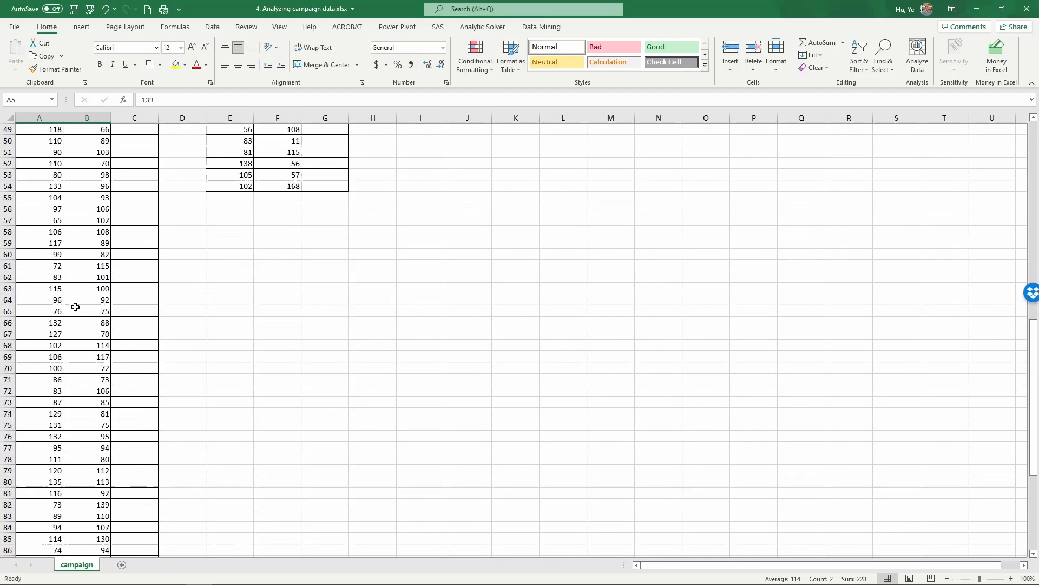
scroll("down", 3)
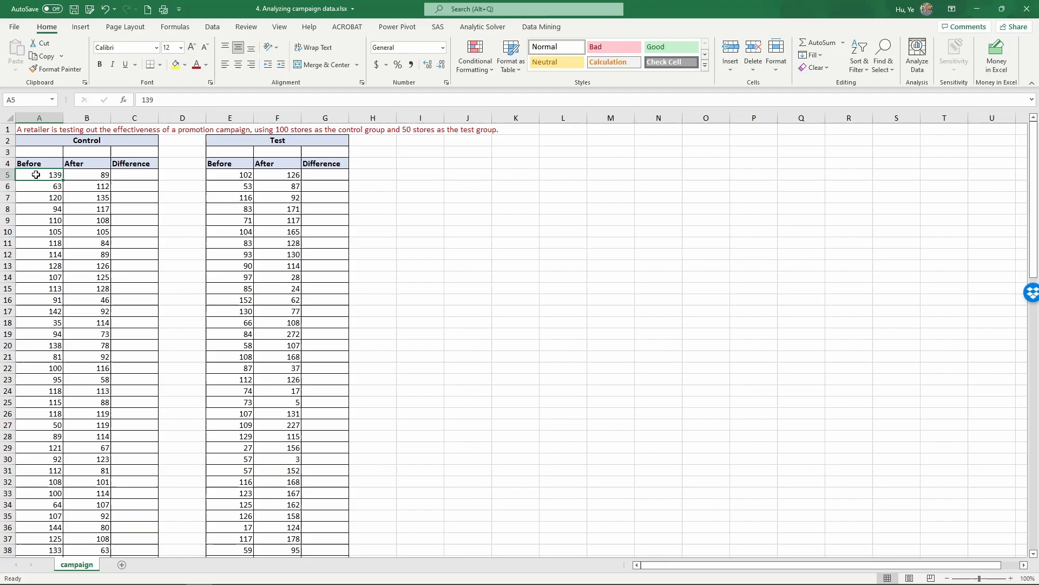
mouse_move(78, 177)
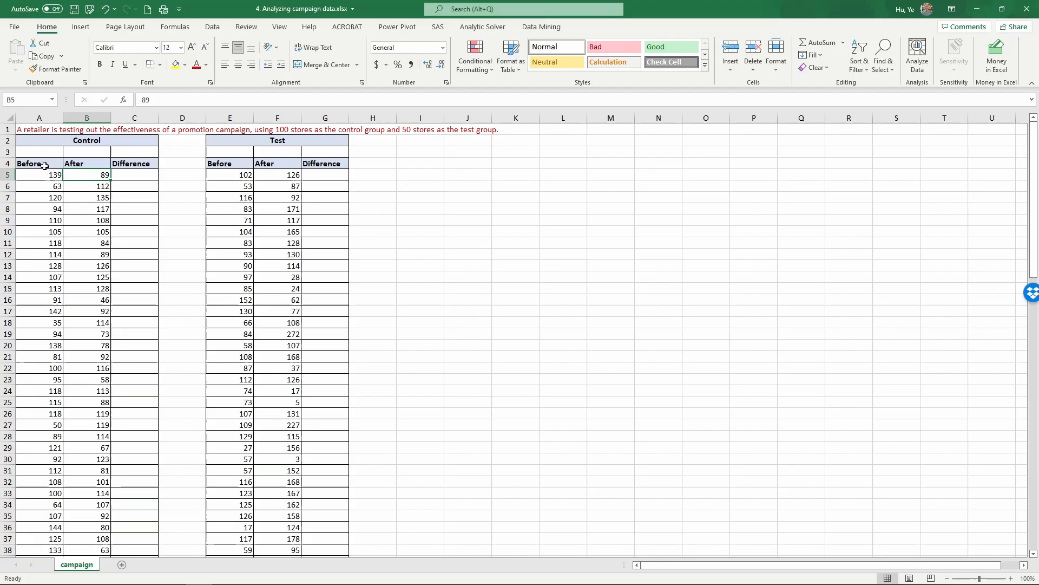
left_click_drag(39, 163, 87, 174)
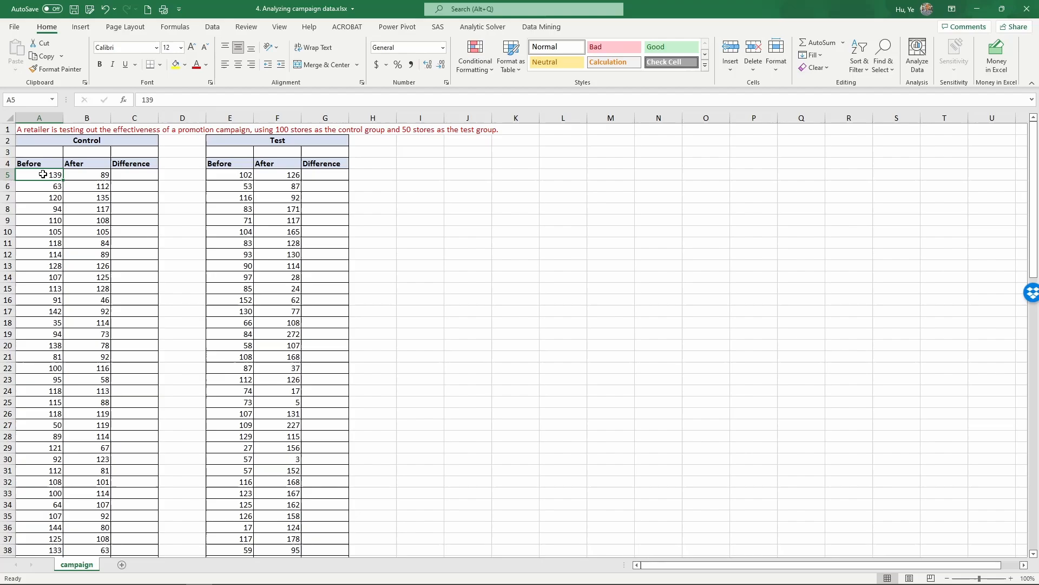
left_click(87, 174)
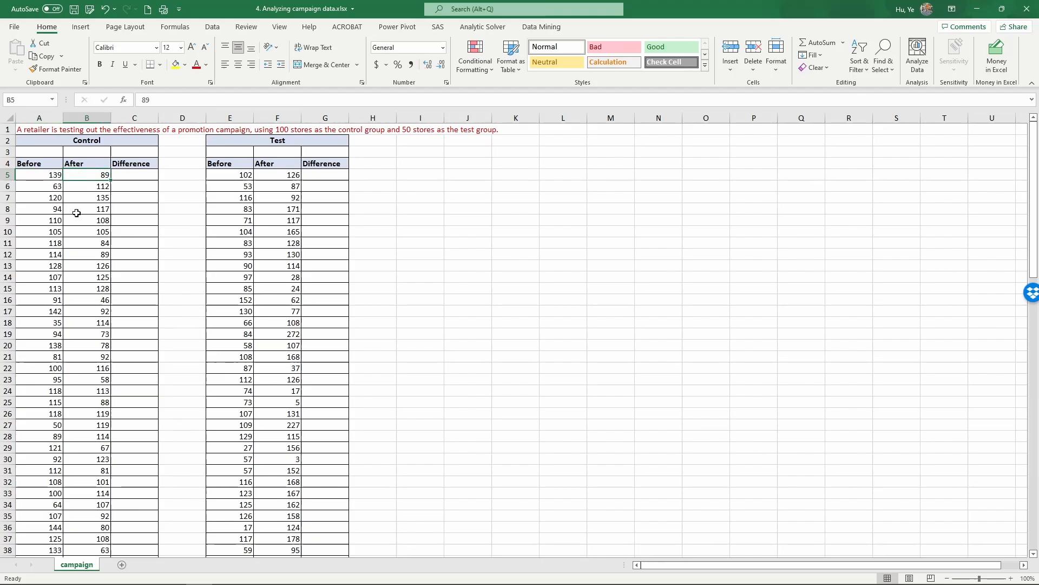
left_click(39, 163)
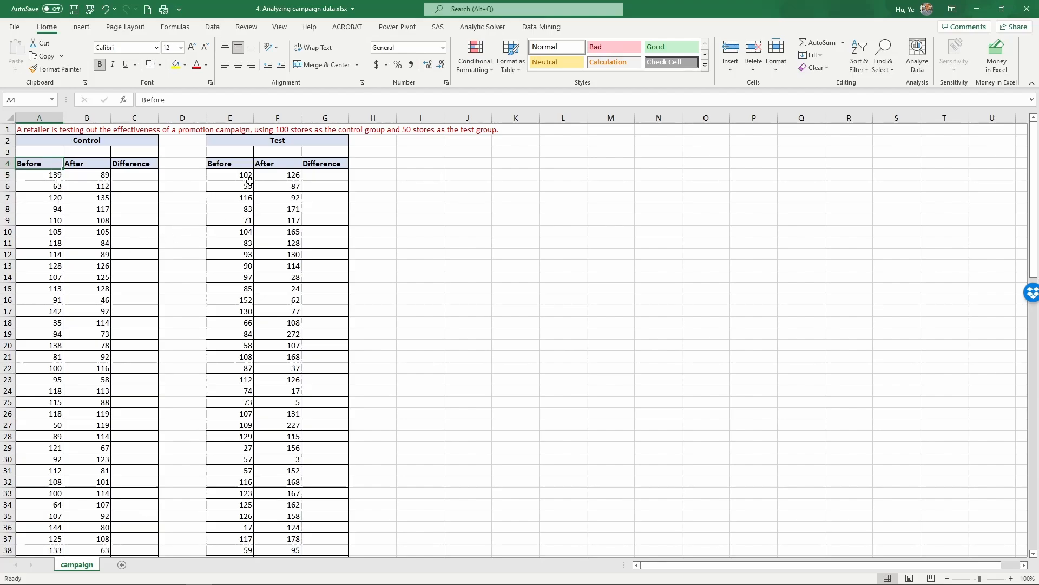
left_click(229, 186)
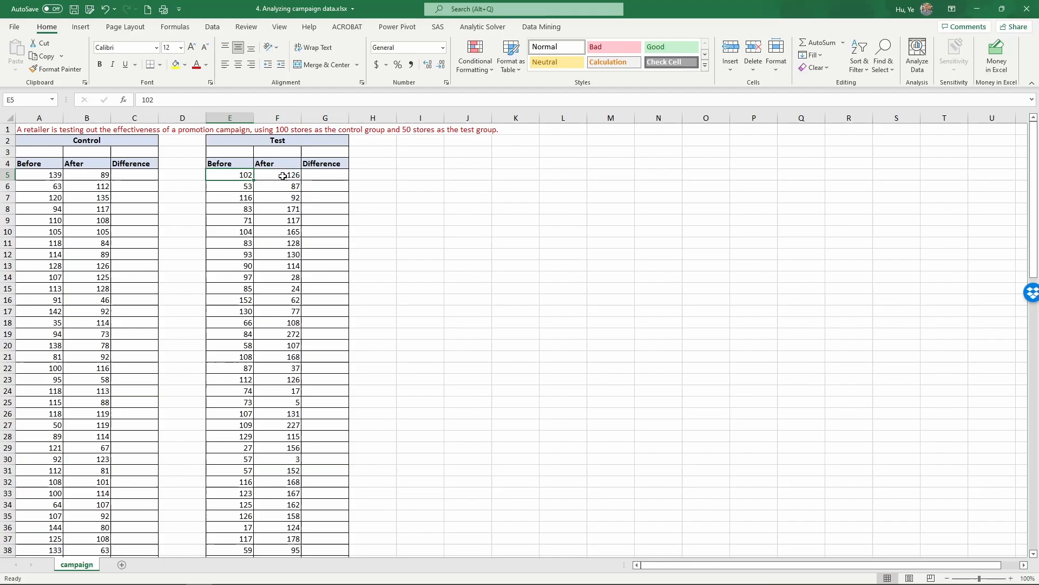
left_click(278, 174)
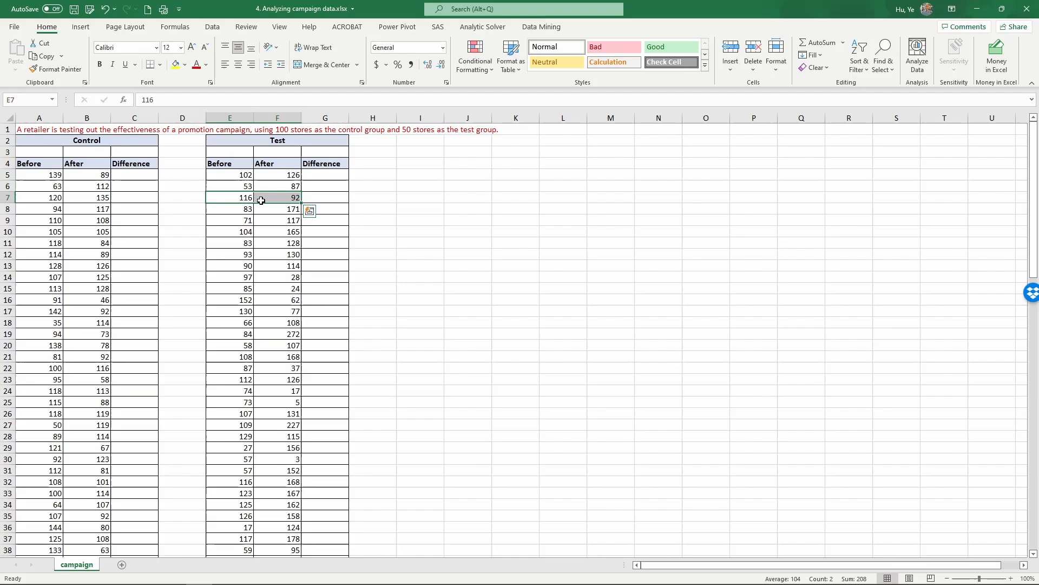
mouse_move(250, 225)
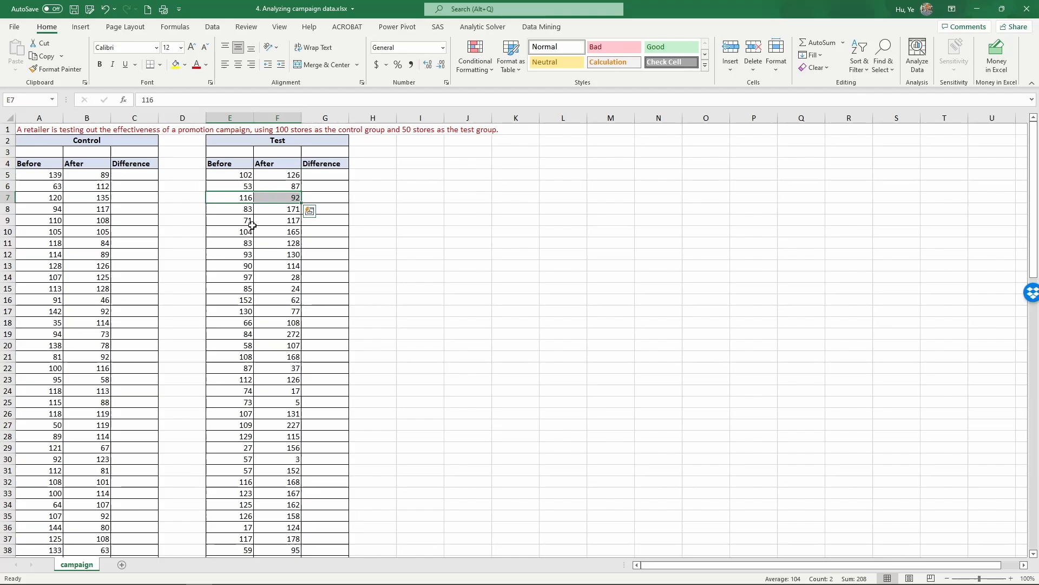
Compare before-and-after pairs for individual Control and Test stores.
left_click(39, 265)
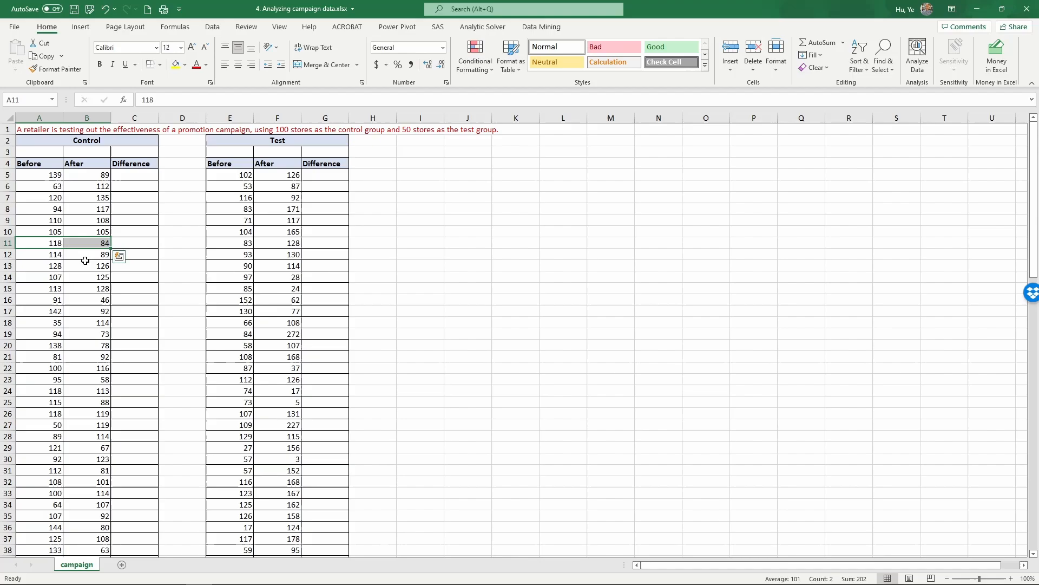
mouse_move(58, 220)
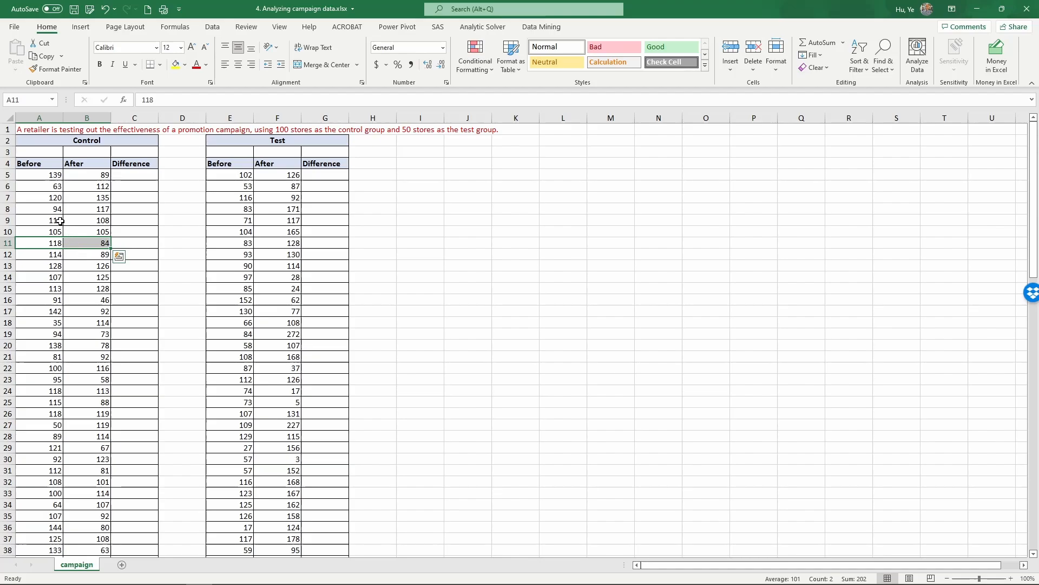
left_click(39, 220)
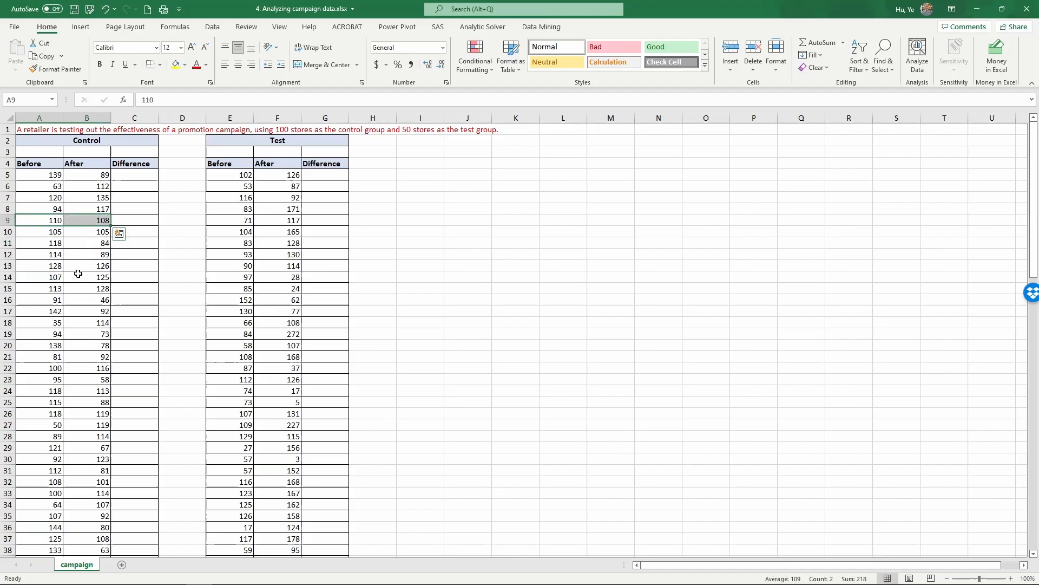
mouse_move(75, 268)
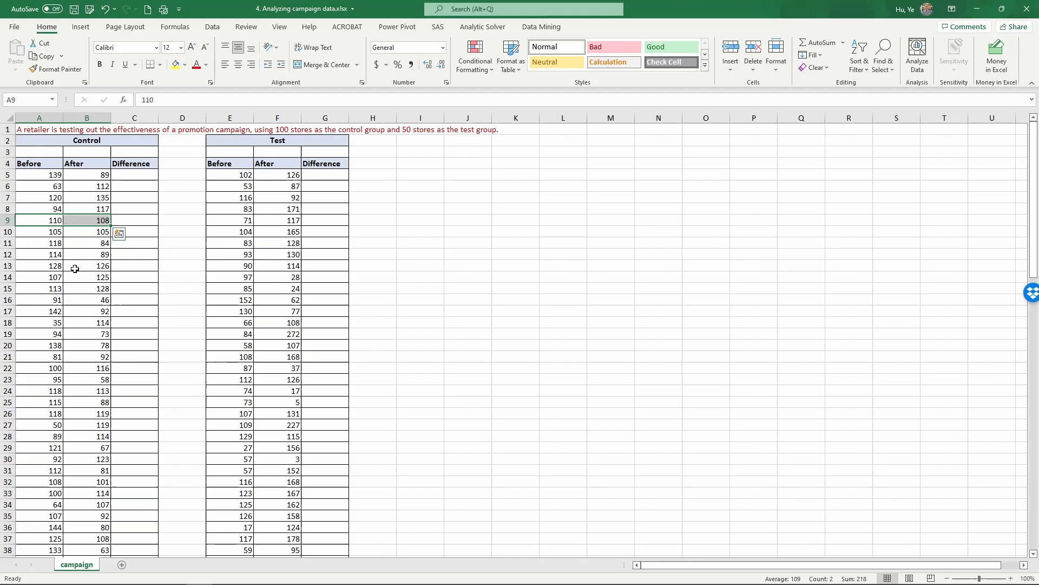
mouse_move(71, 173)
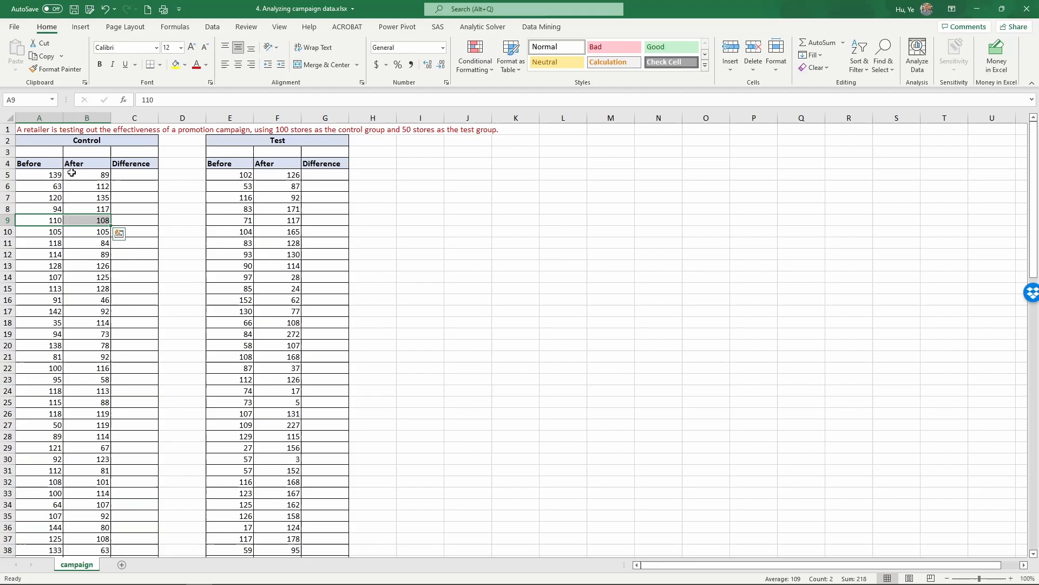
left_click(86, 174)
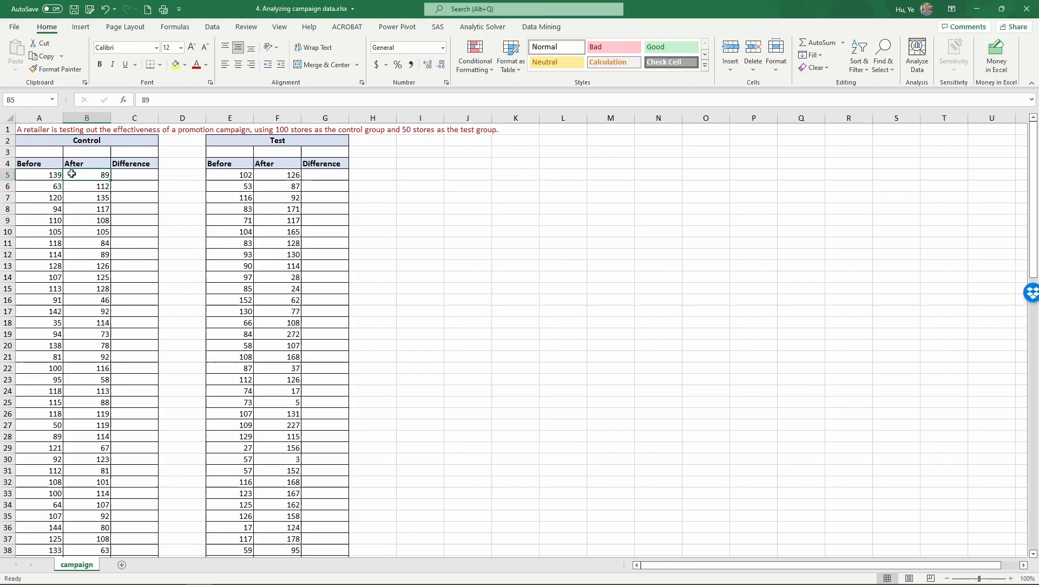
left_click(277, 174)
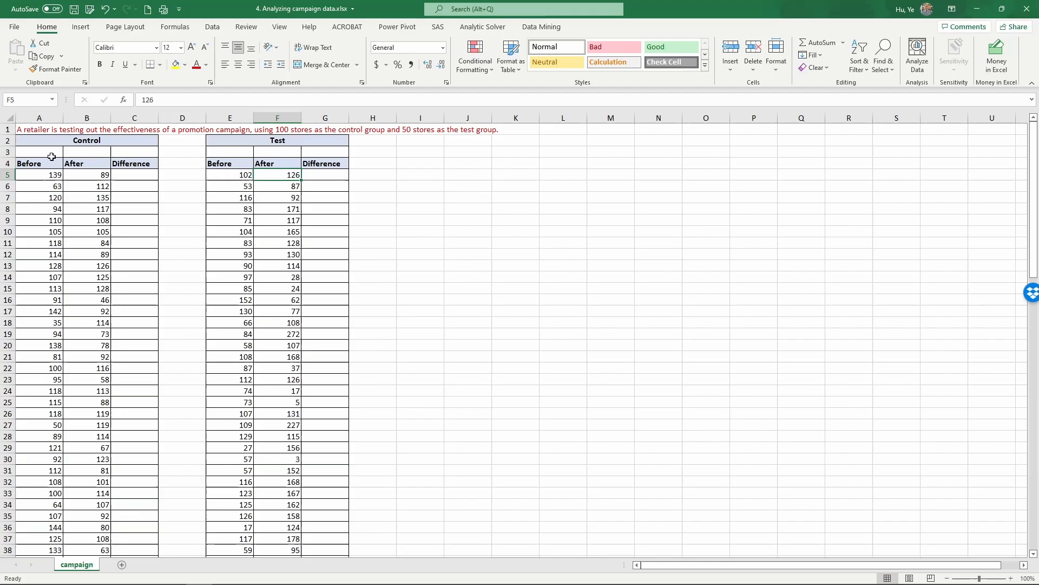
Enter =AVERAGE formulas in A3:C3 over the Control columns, giving 100.15 and 96.95.
type("=a")
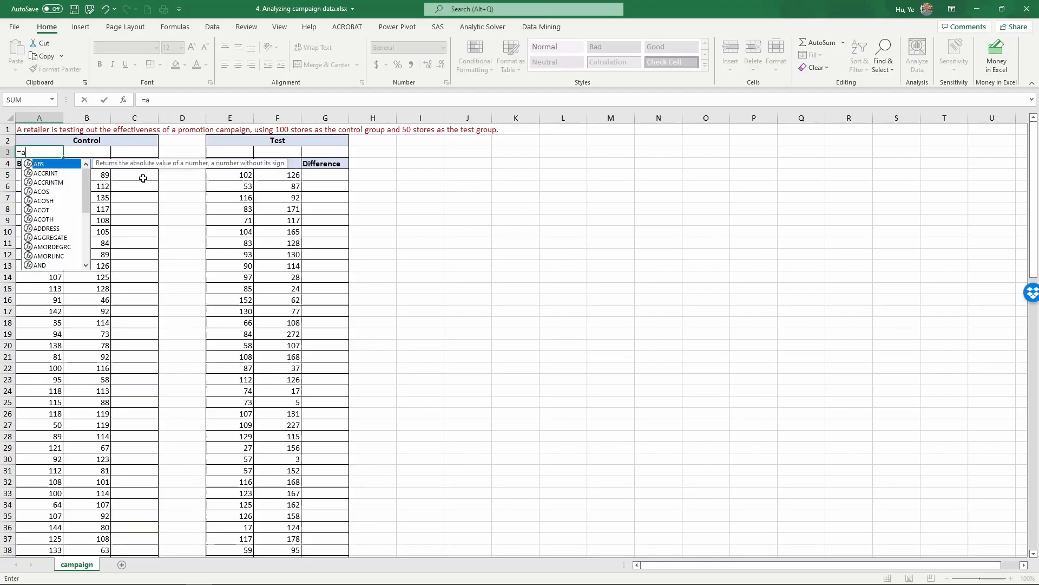
type("verage(")
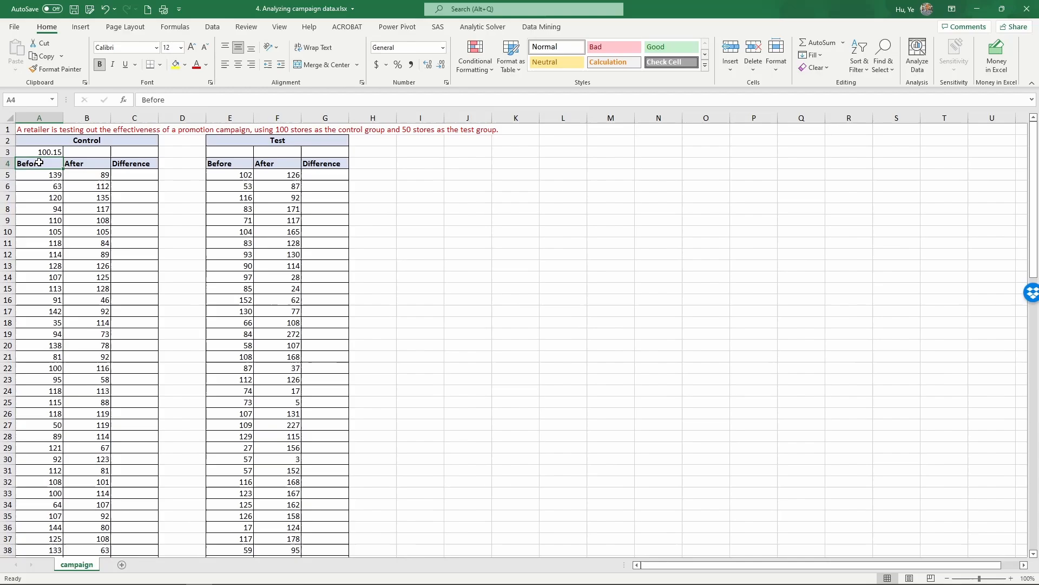
left_click(39, 152)
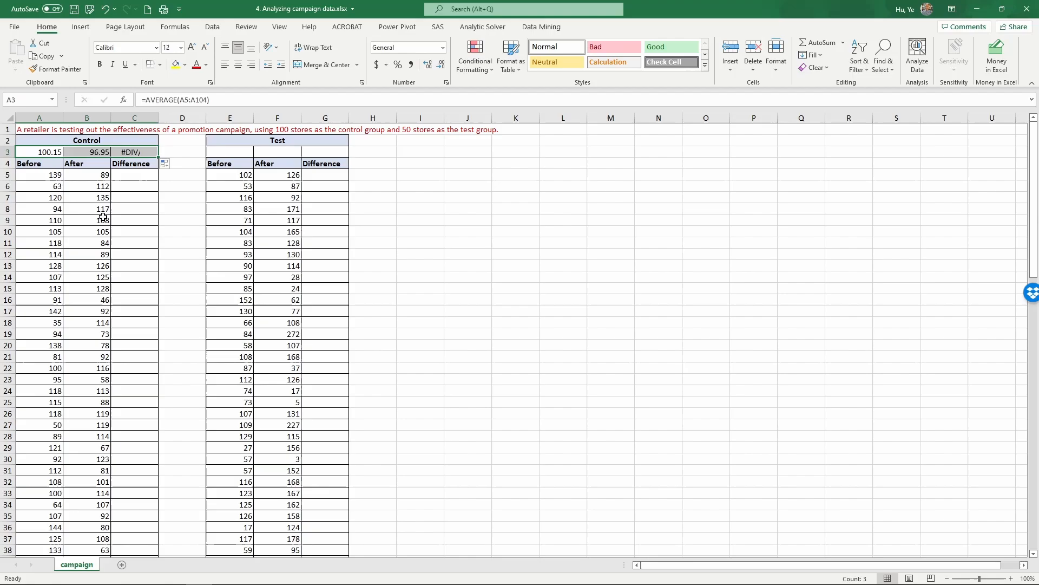
left_click(86, 151)
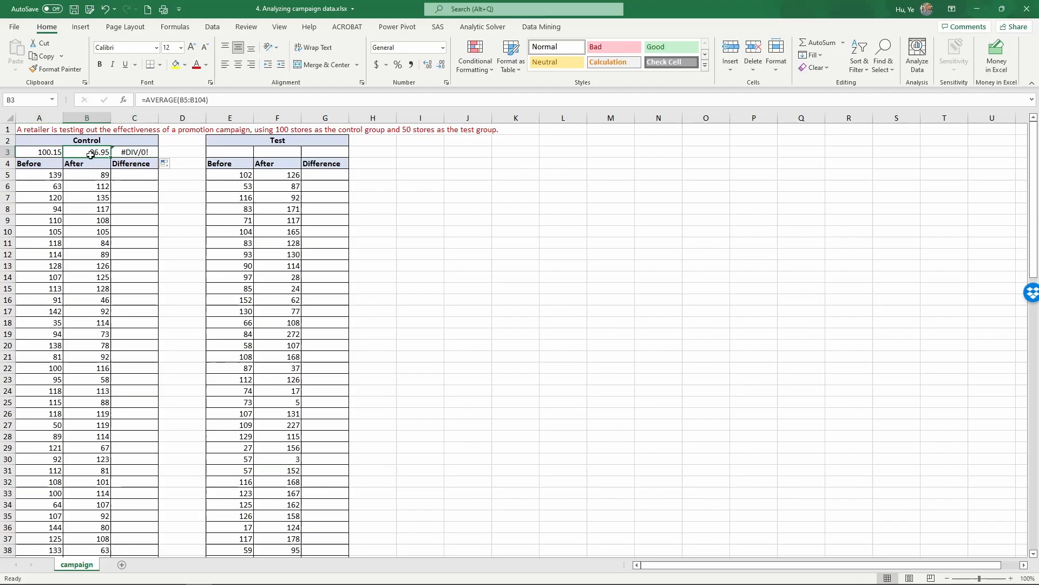
left_click(86, 197)
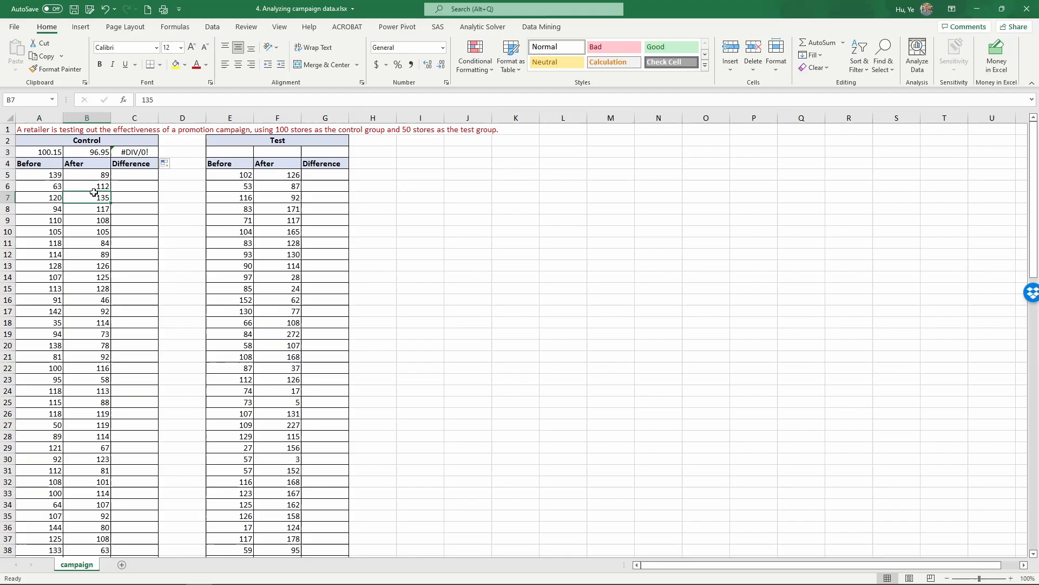
left_click(135, 152)
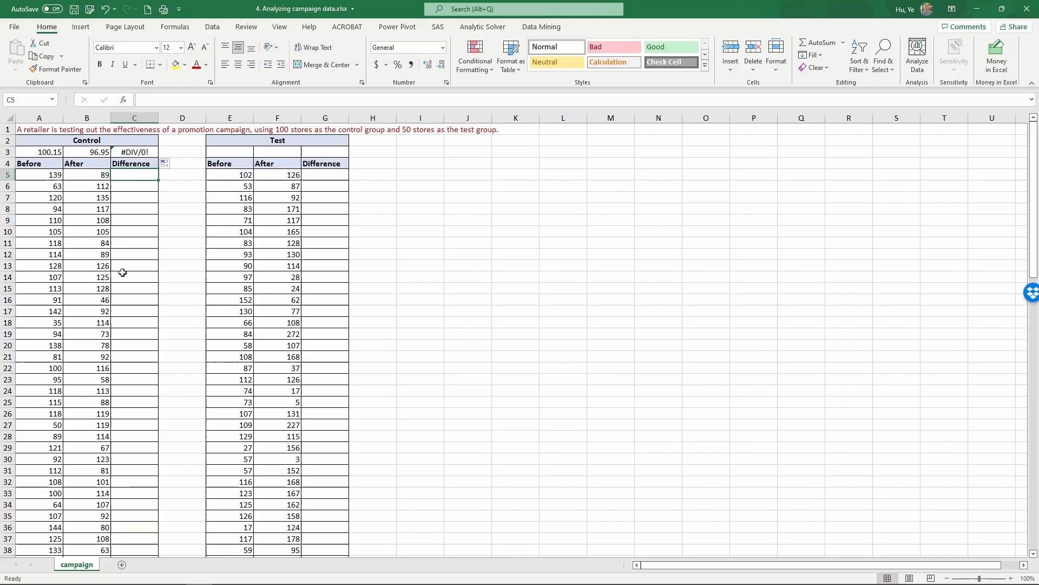
Enter =B5-A5 in C5 and fill it down the Control Difference column, averaging -3.2.
type("=")
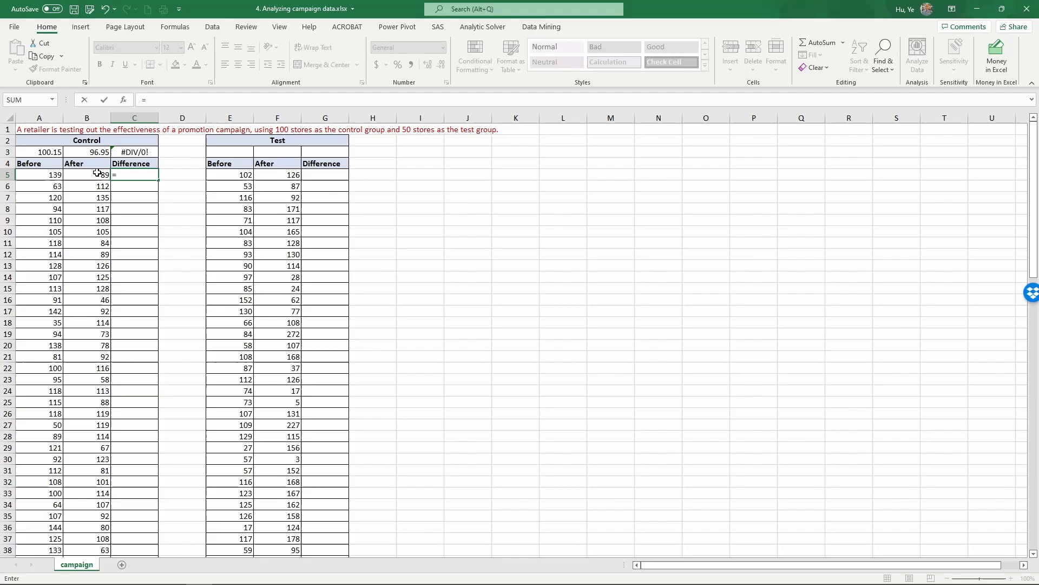
left_click(87, 175)
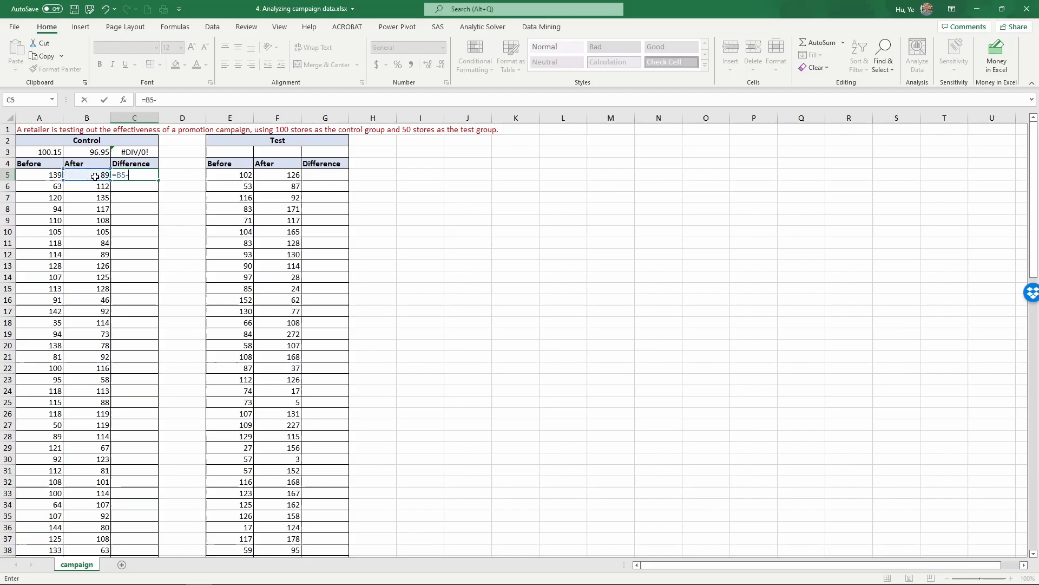
left_click(39, 174)
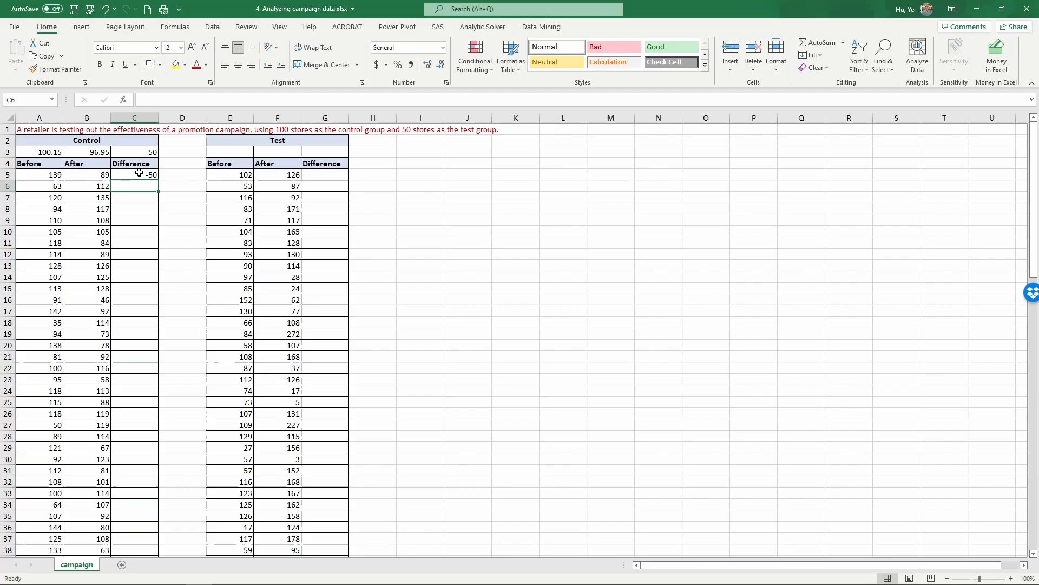
left_click(134, 174)
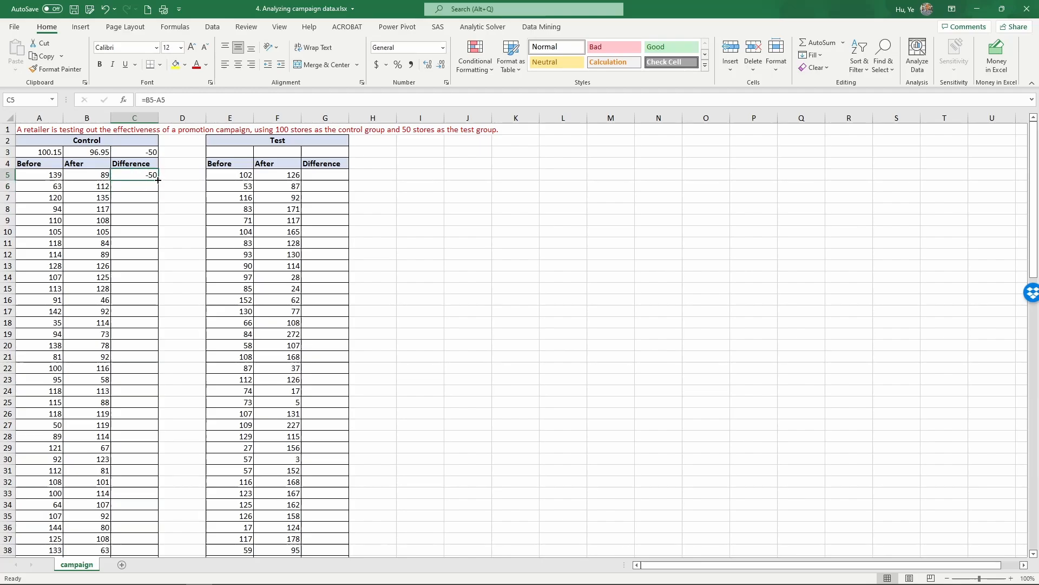
left_click_drag(134, 174, 135, 550)
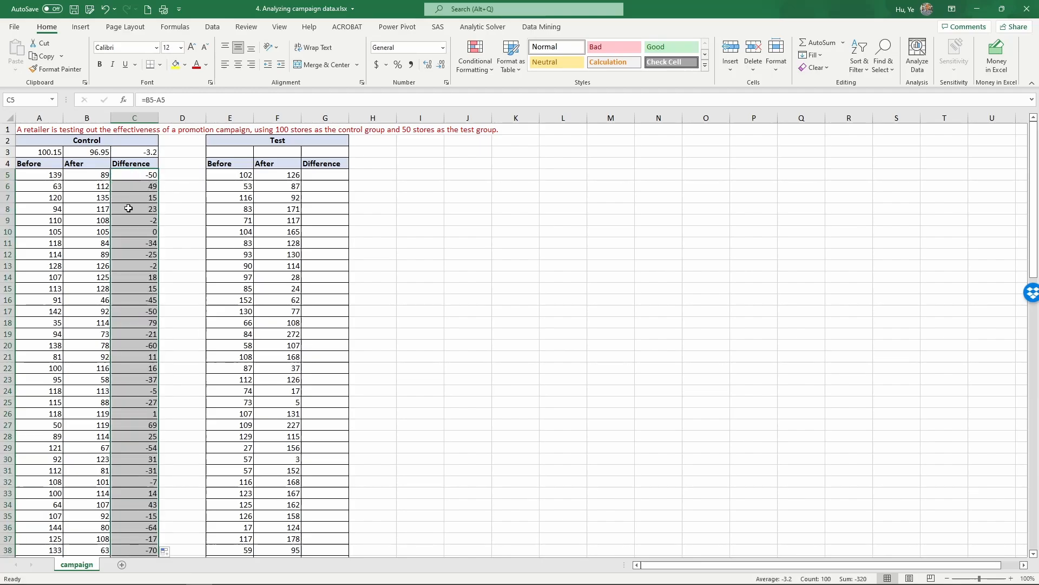
left_click(134, 174)
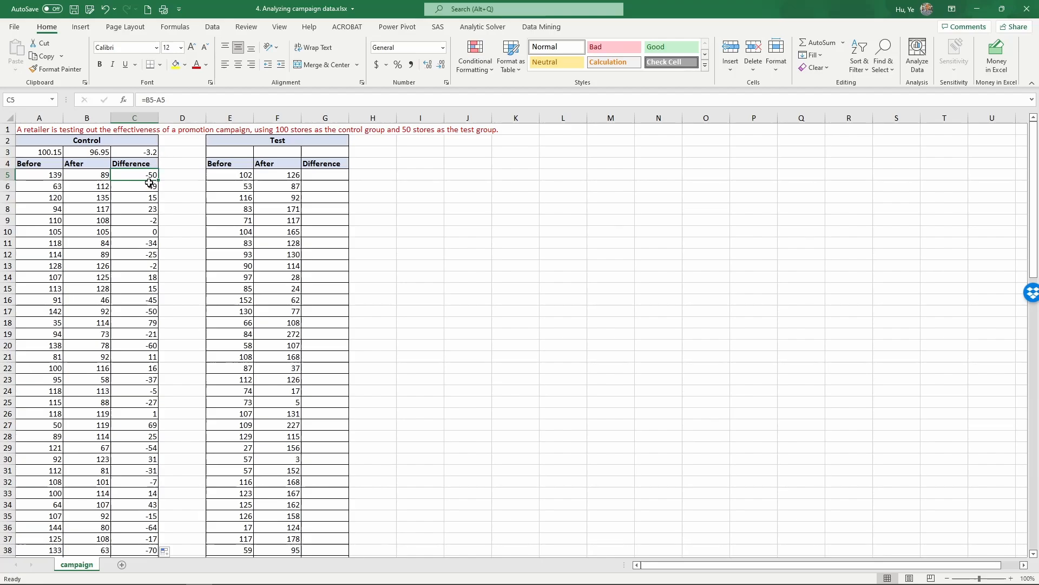
mouse_move(141, 184)
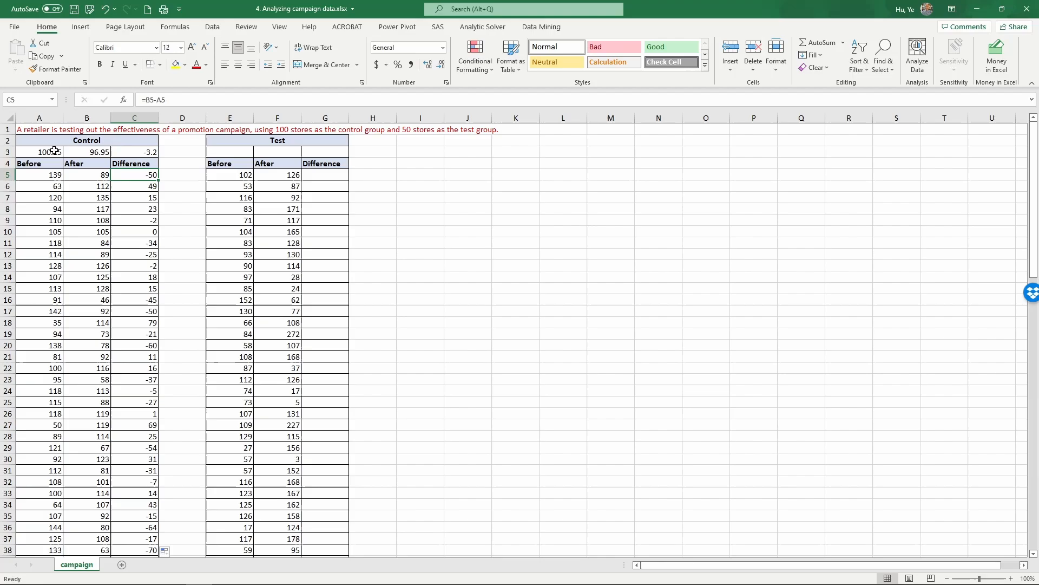
Enter =F5-E5 in G5 and fill it down the Test Difference column (24, 34, -24...).
left_click(325, 174)
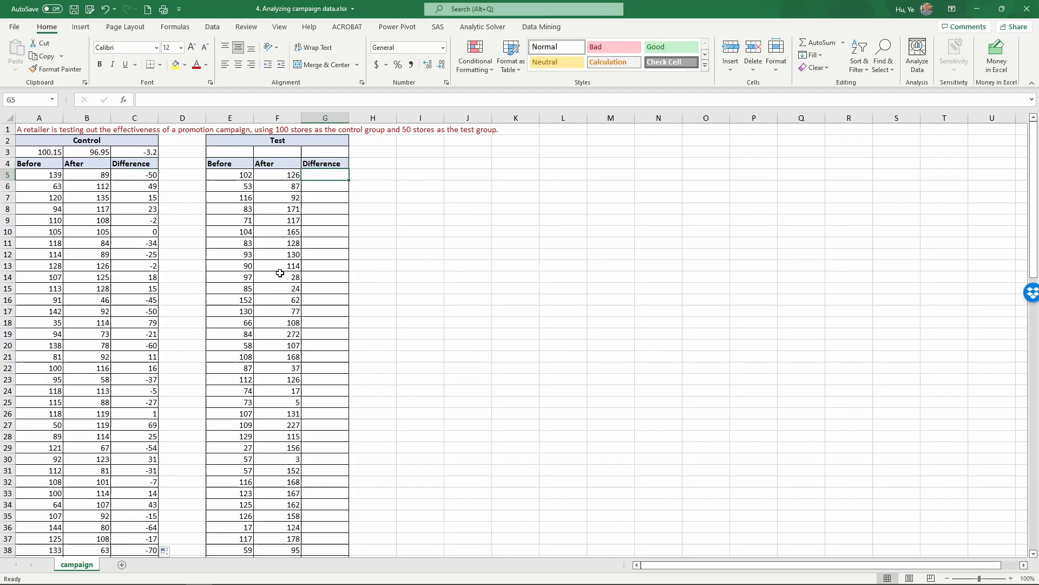
mouse_move(336, 197)
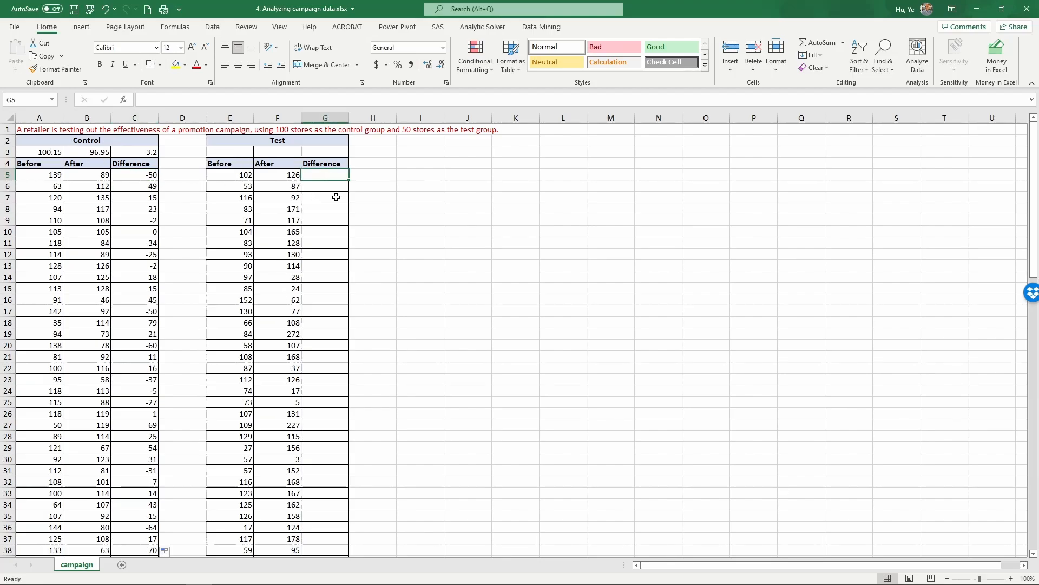
type("=")
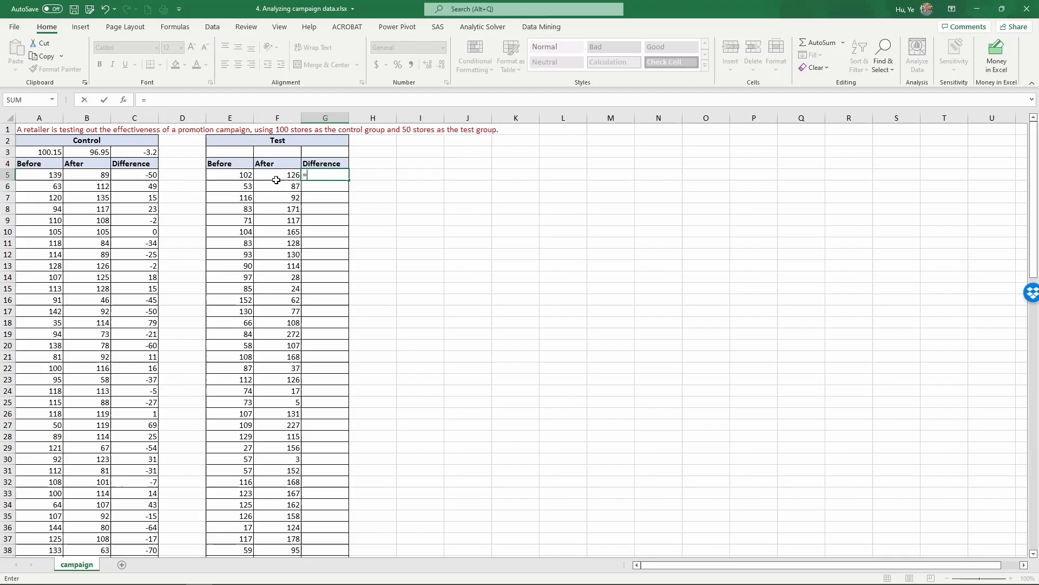
left_click(277, 175)
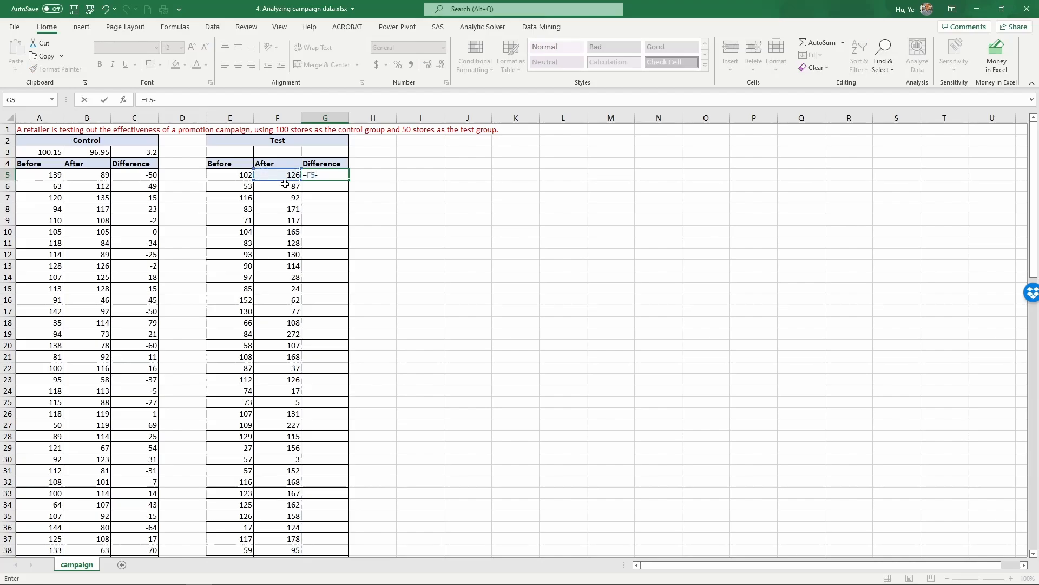
left_click(230, 174)
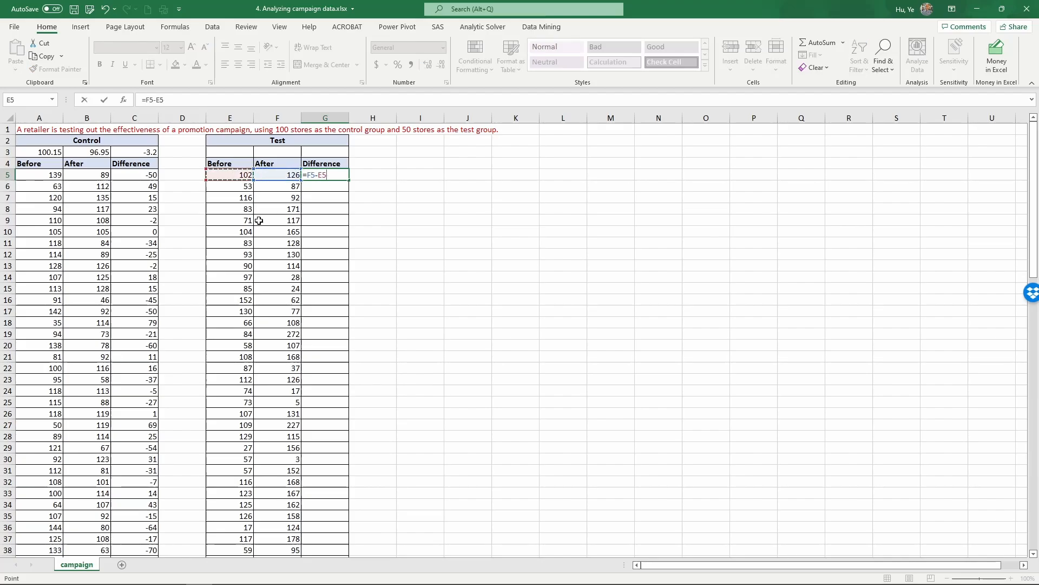
key("enter")
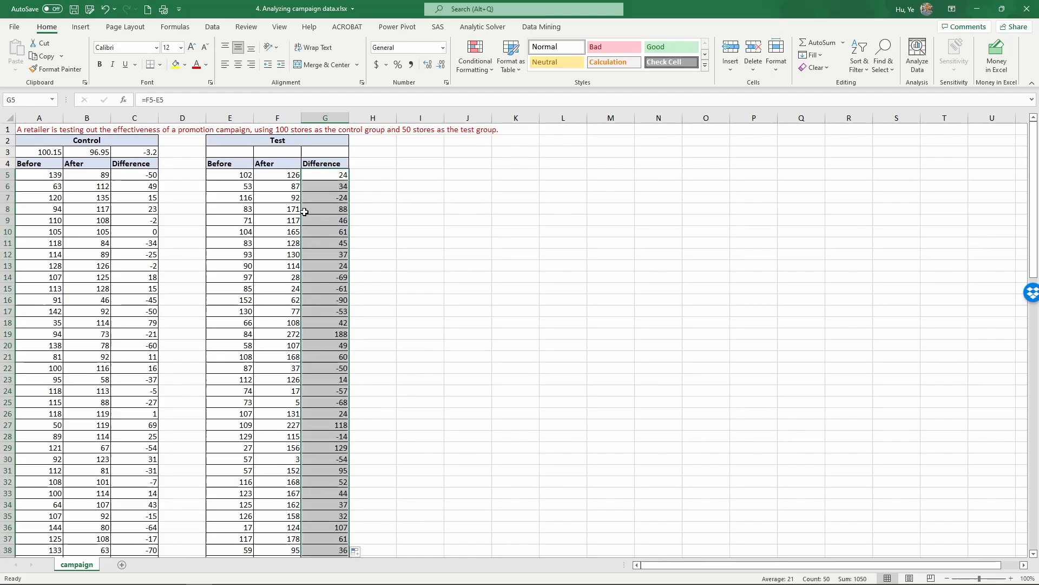
left_click(229, 152)
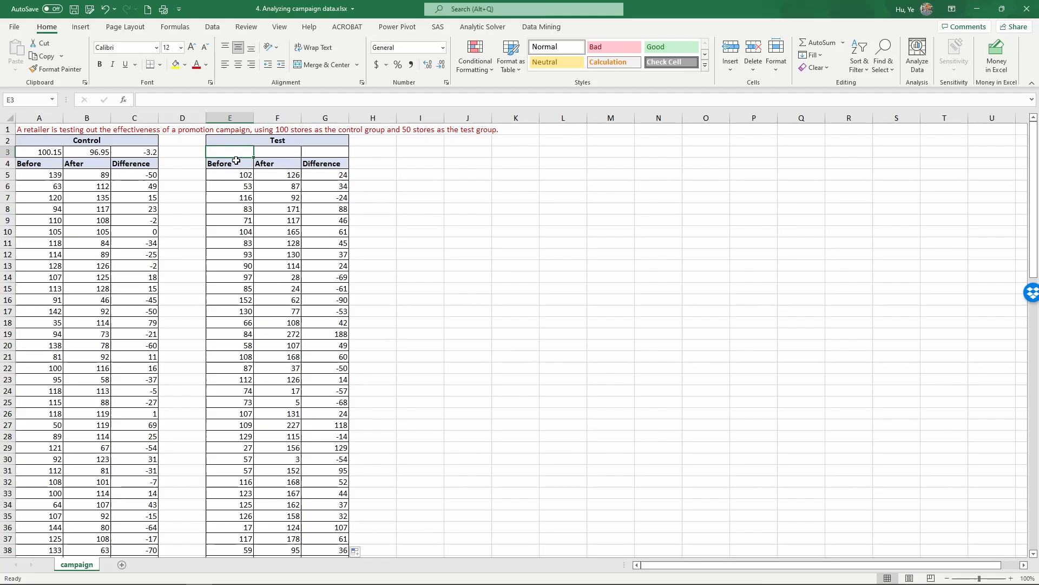
Enter =AVERAGE(E5:E54) in E3 and fill right to G3, giving 90.46, 111.46 and 21.
type("=average(")
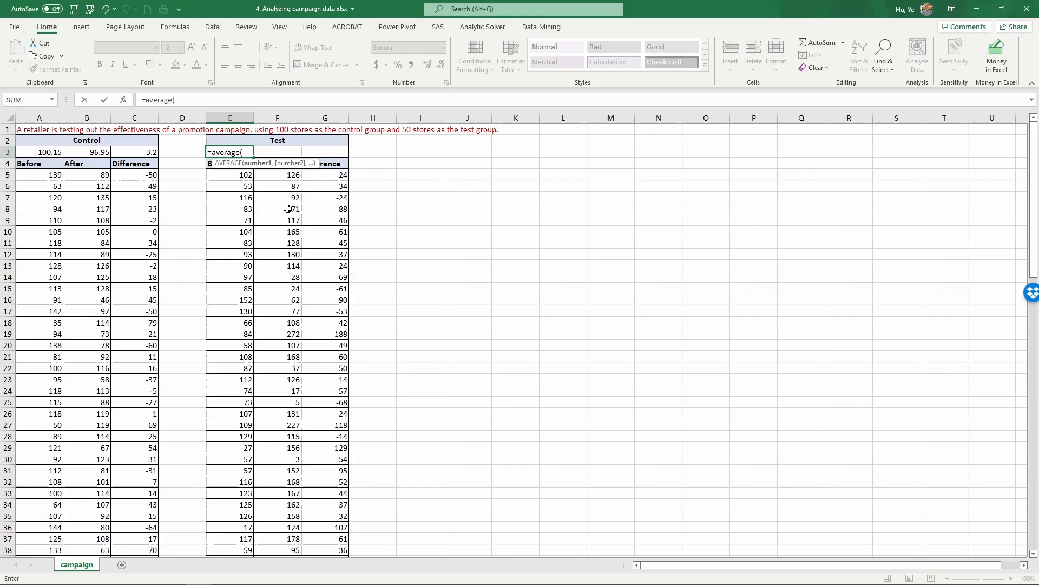
left_click(230, 175)
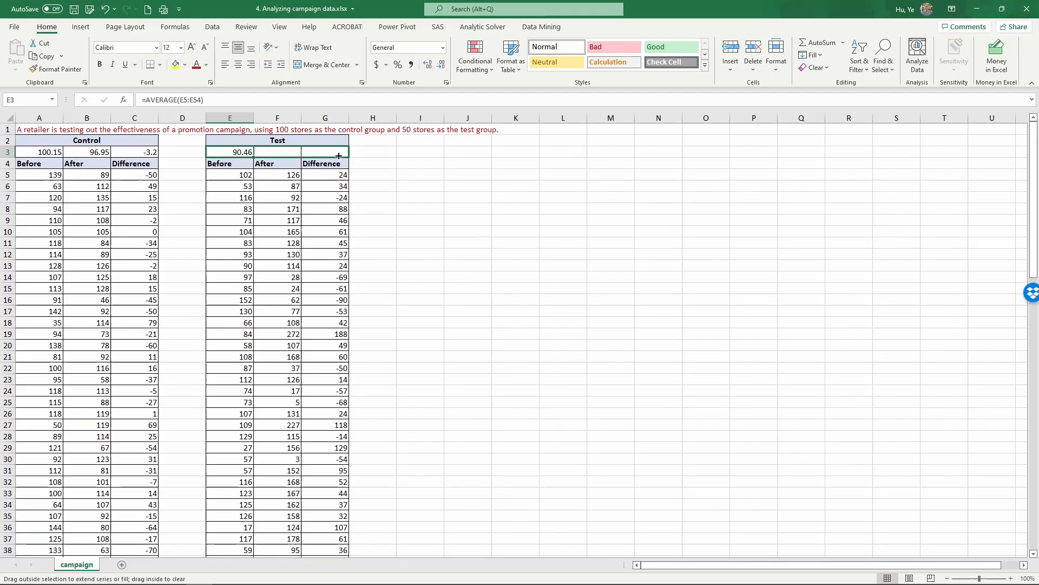
left_click_drag(253, 152, 338, 152)
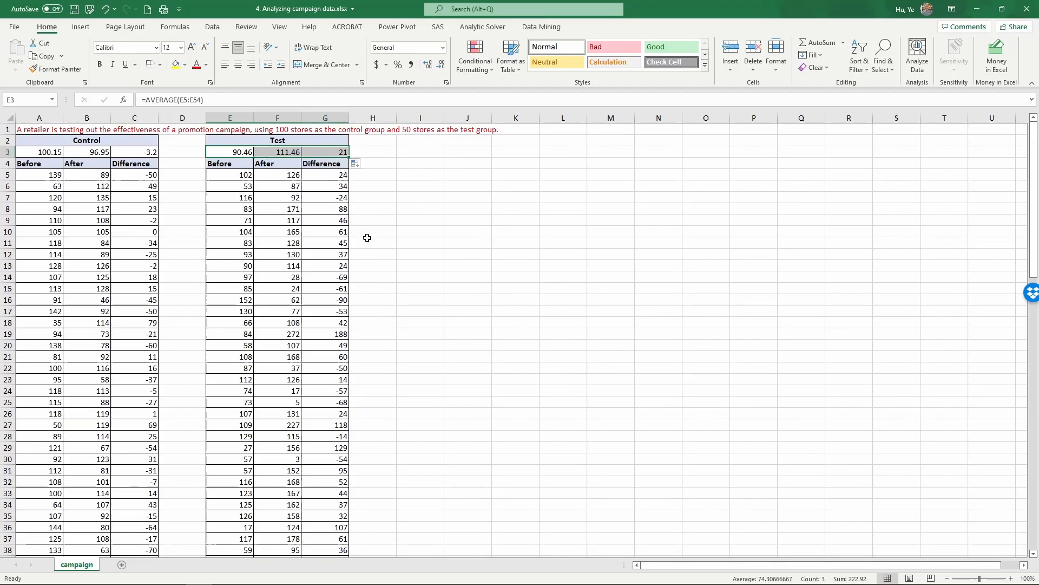
left_click(372, 220)
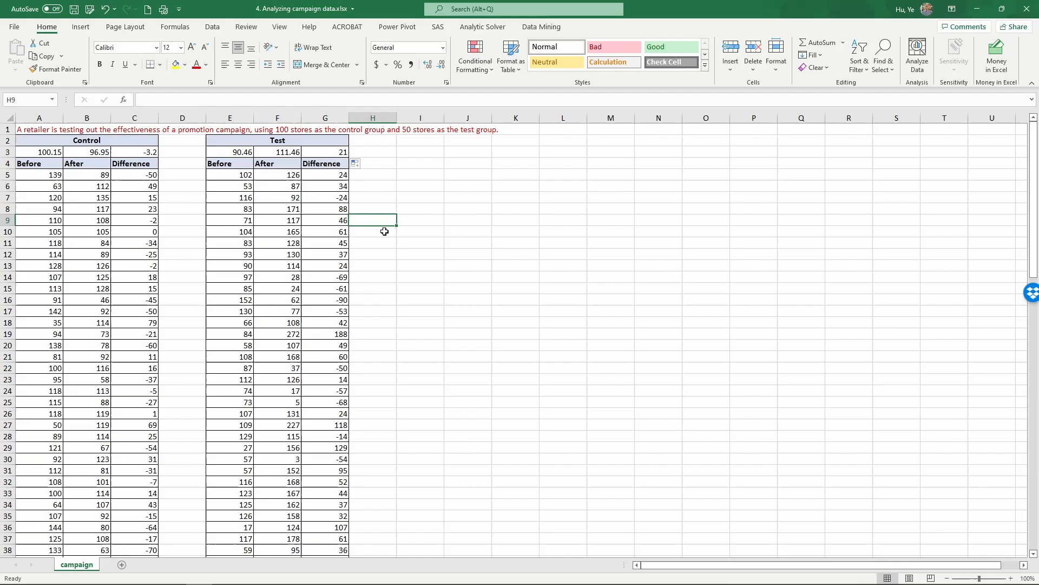
left_click(324, 152)
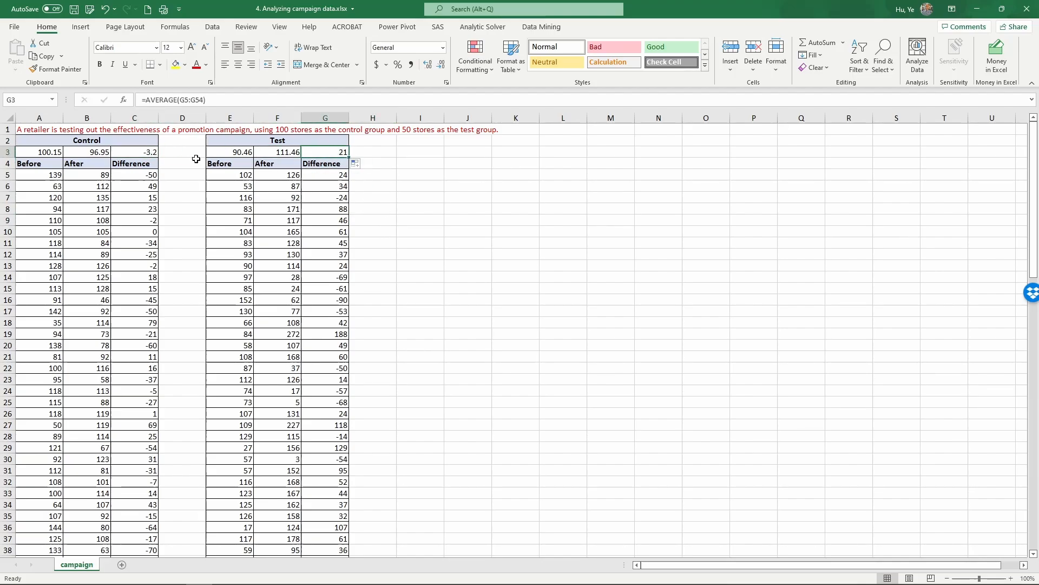
left_click(134, 152)
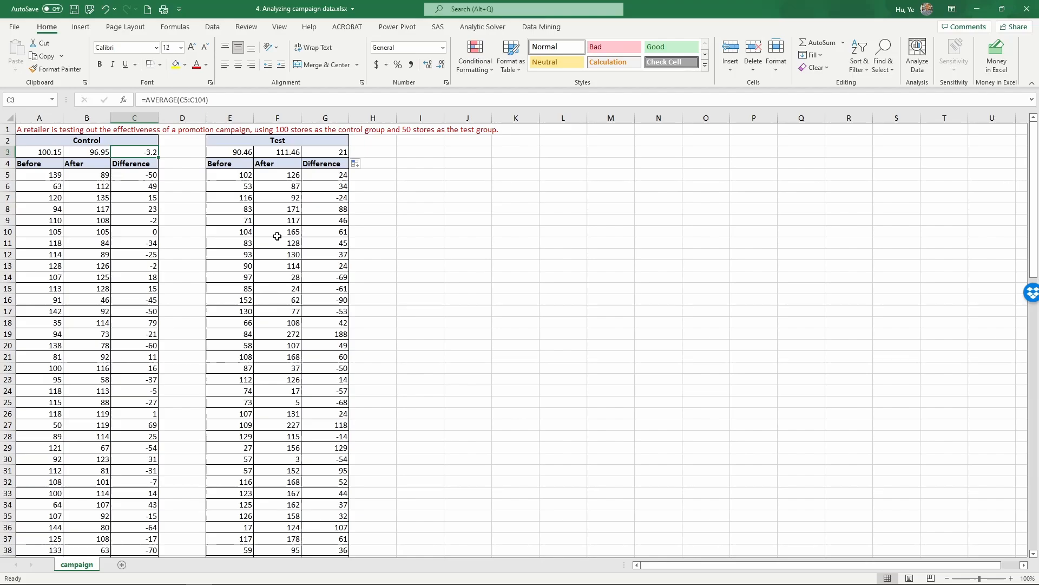
left_click_drag(325, 175, 325, 209)
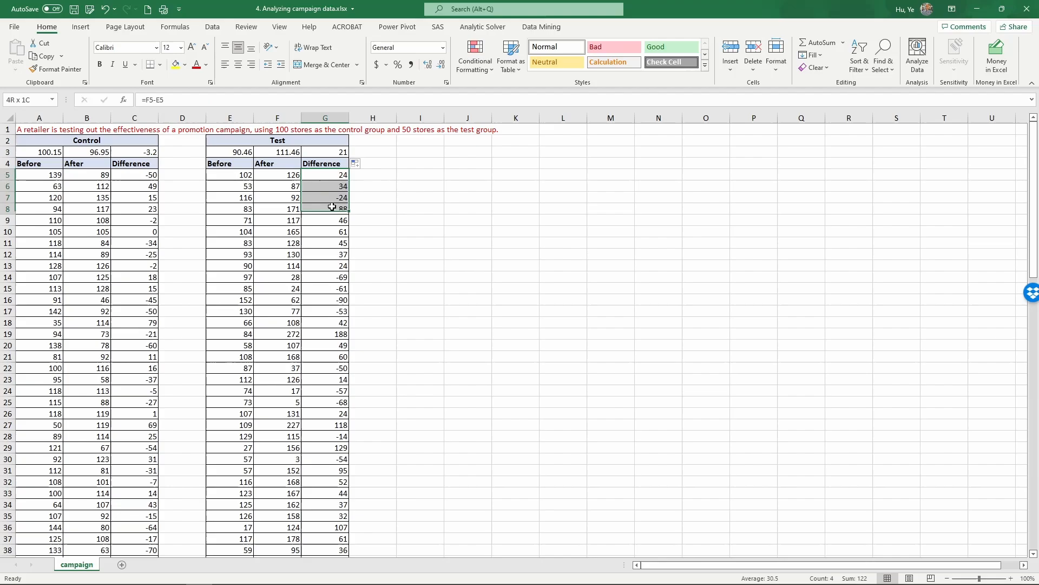
left_click(135, 174)
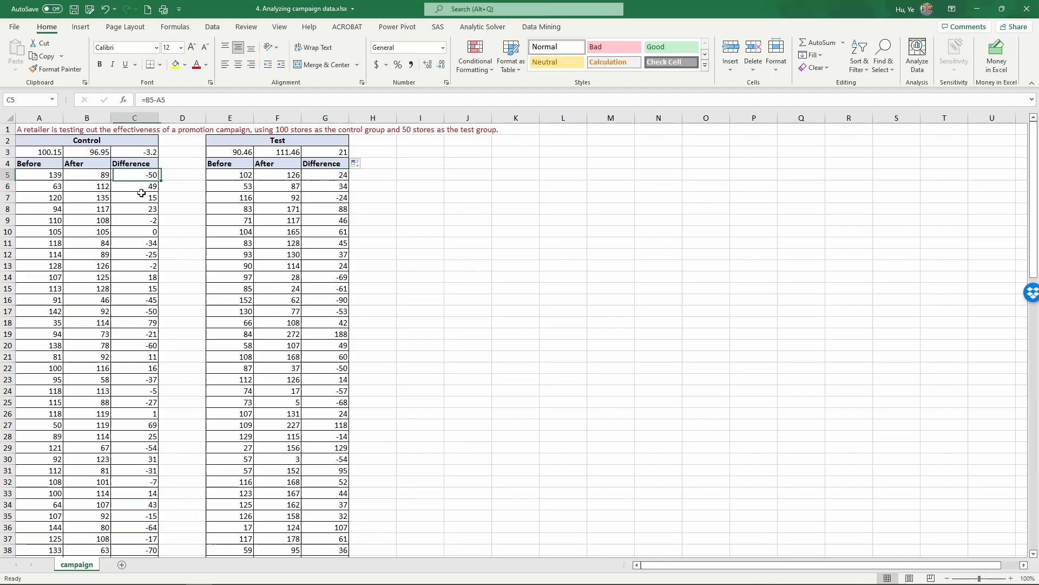
left_click(325, 175)
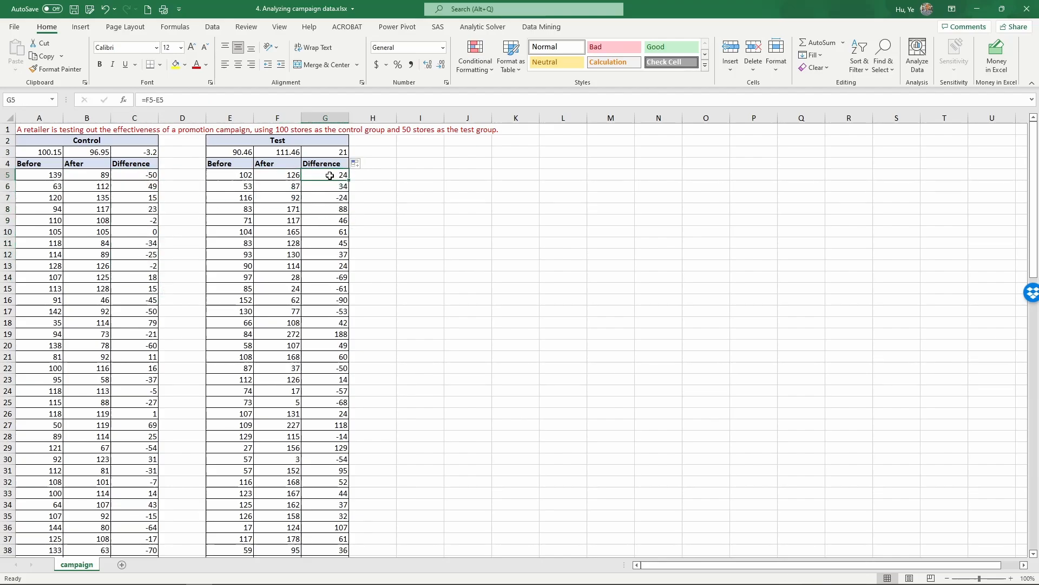
left_click(134, 174)
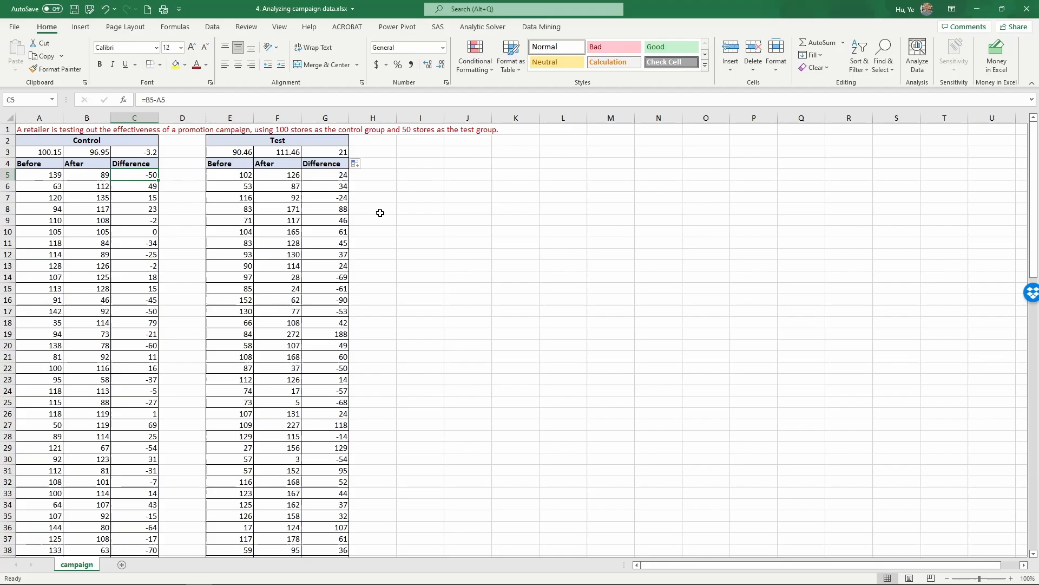
mouse_move(405, 154)
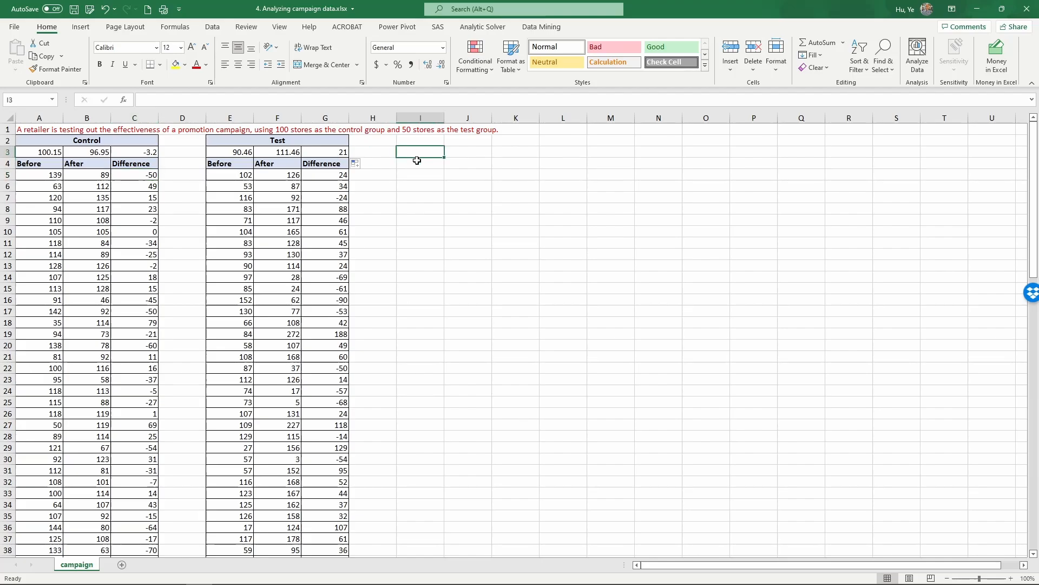
Start a =T.TEST( formula in cell I3 for the p-value.
type("=")
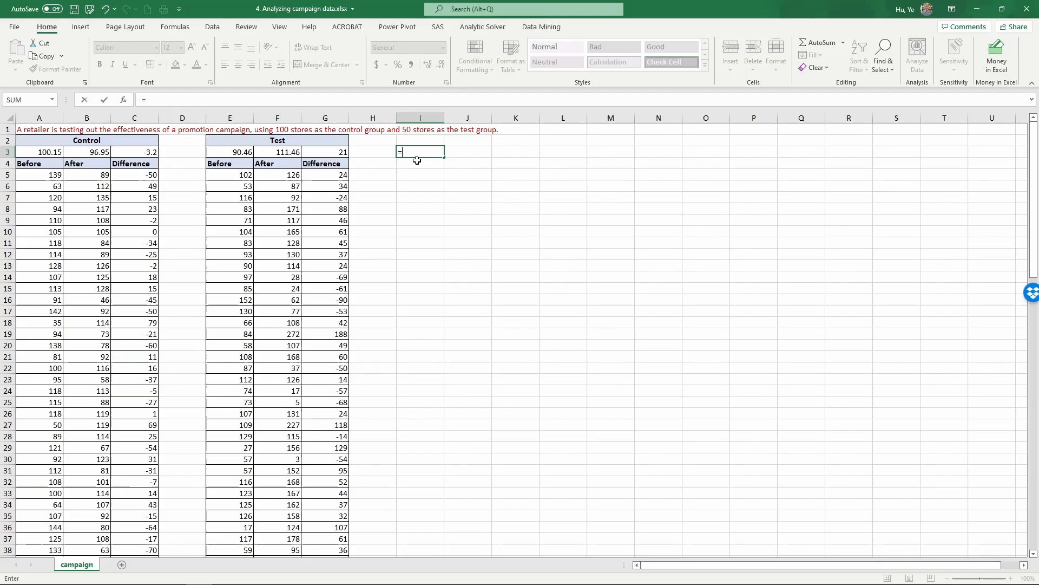
type("t")
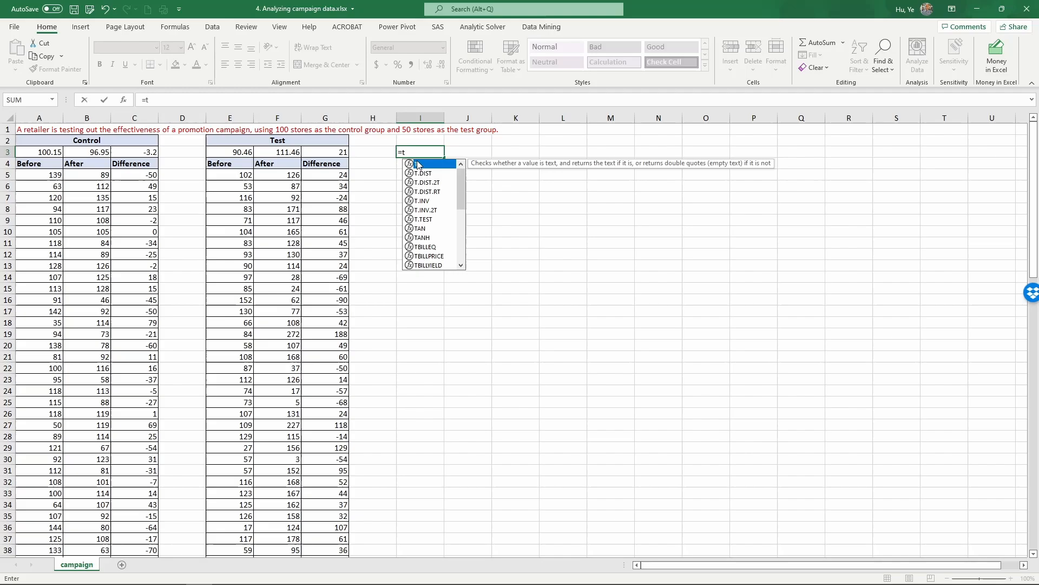
type(".test")
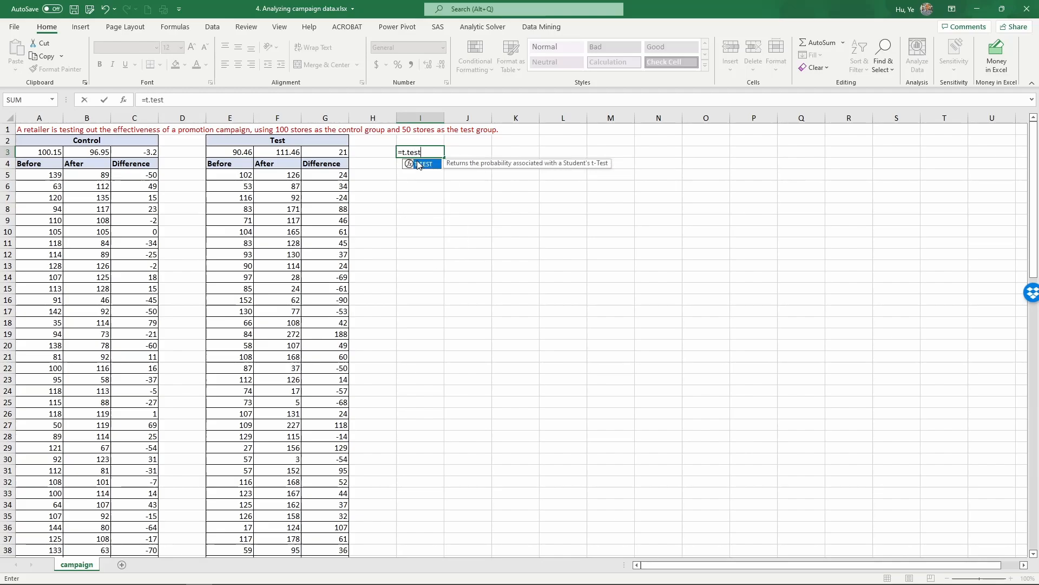
type("(")
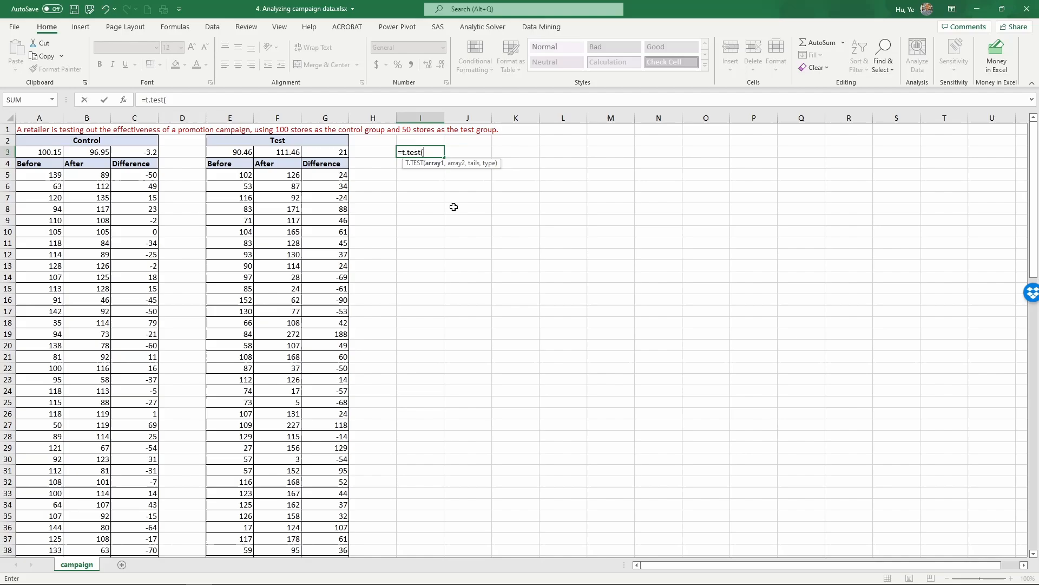
mouse_move(481, 159)
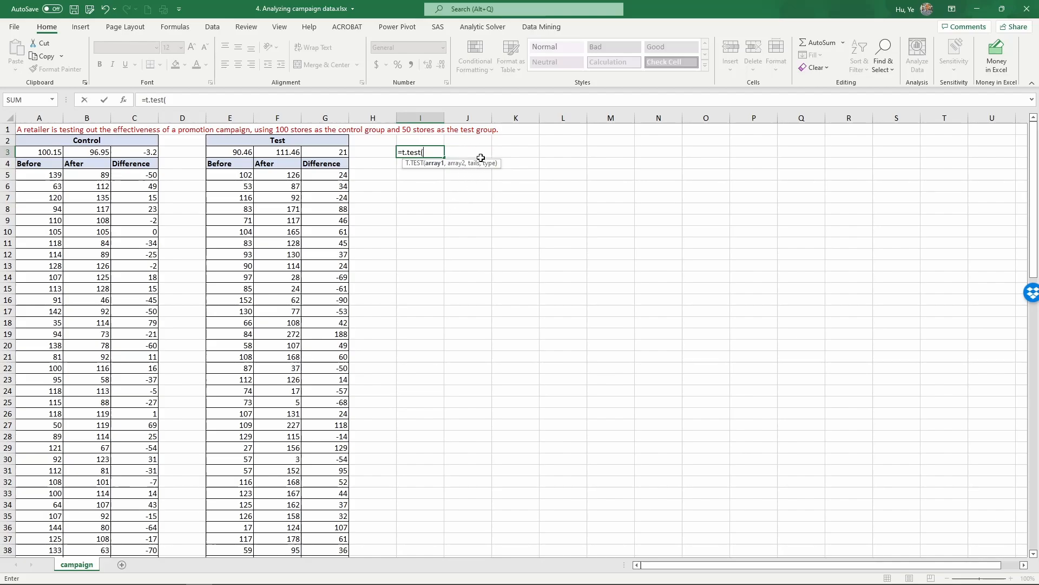
mouse_move(476, 164)
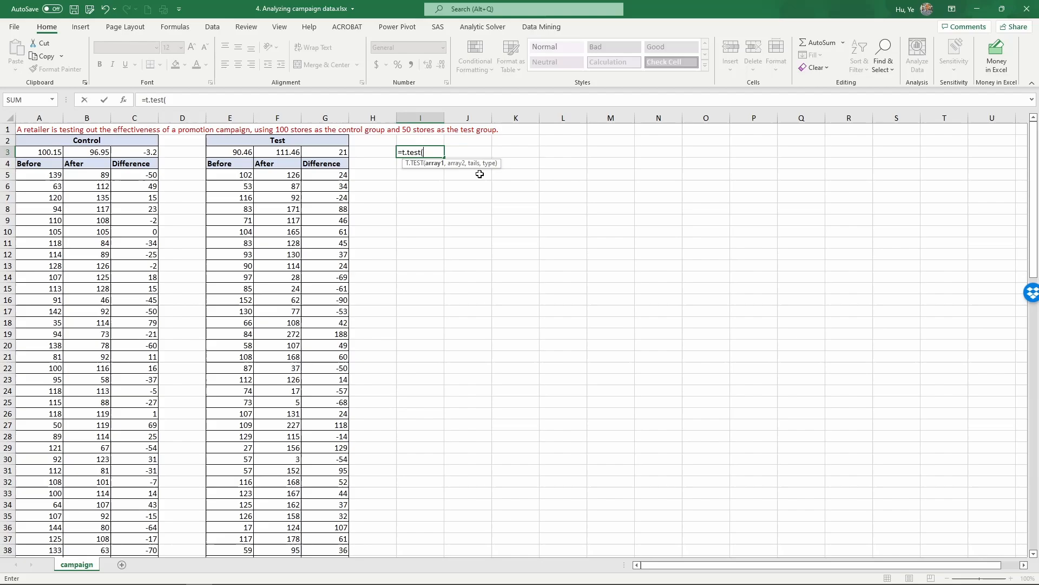
mouse_move(494, 163)
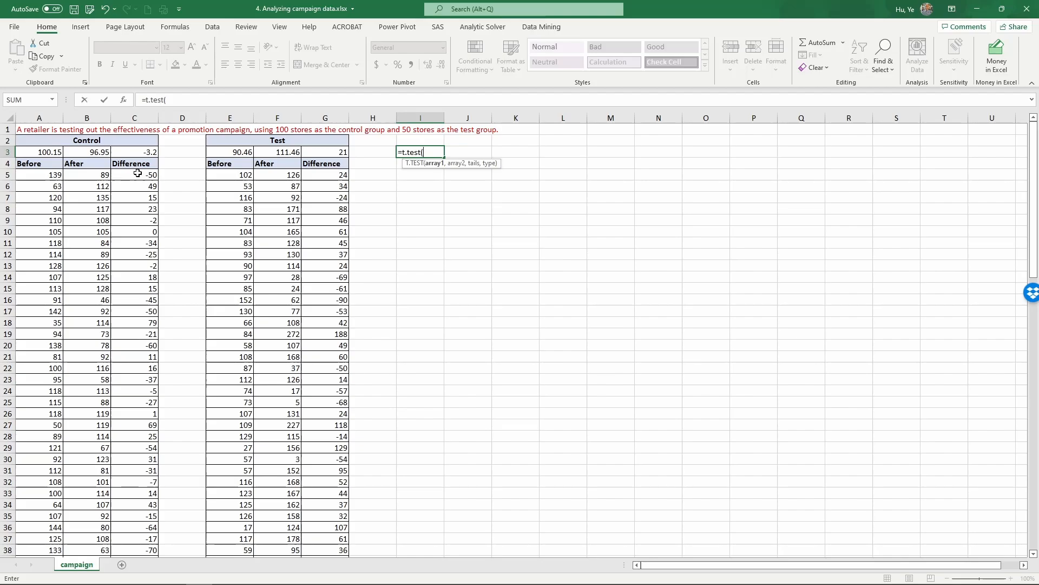
mouse_move(334, 163)
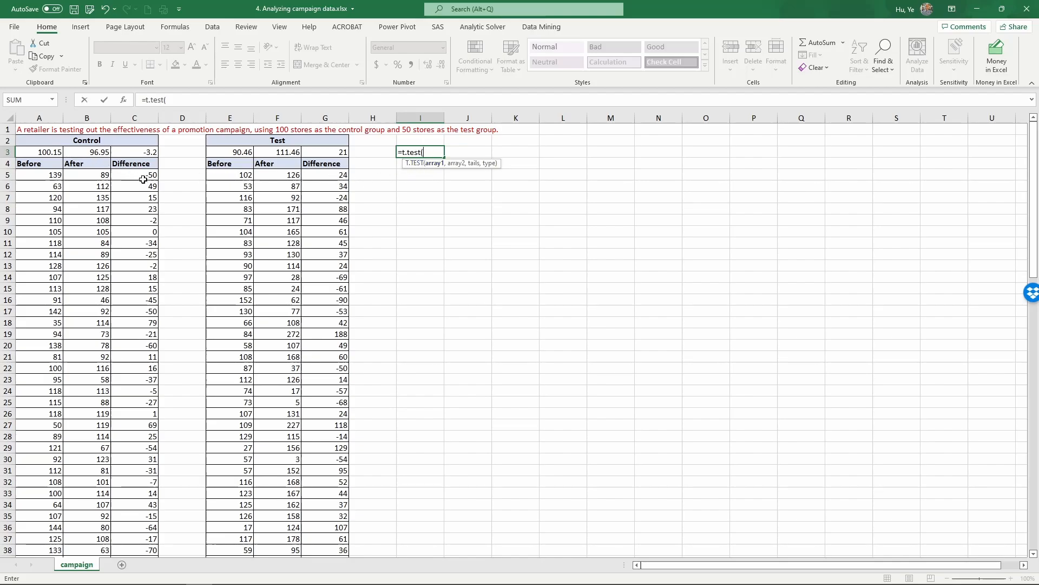
Supply C5:C104 and G5:G54 as the T.TEST array1 and array2 arguments.
left_click(135, 174)
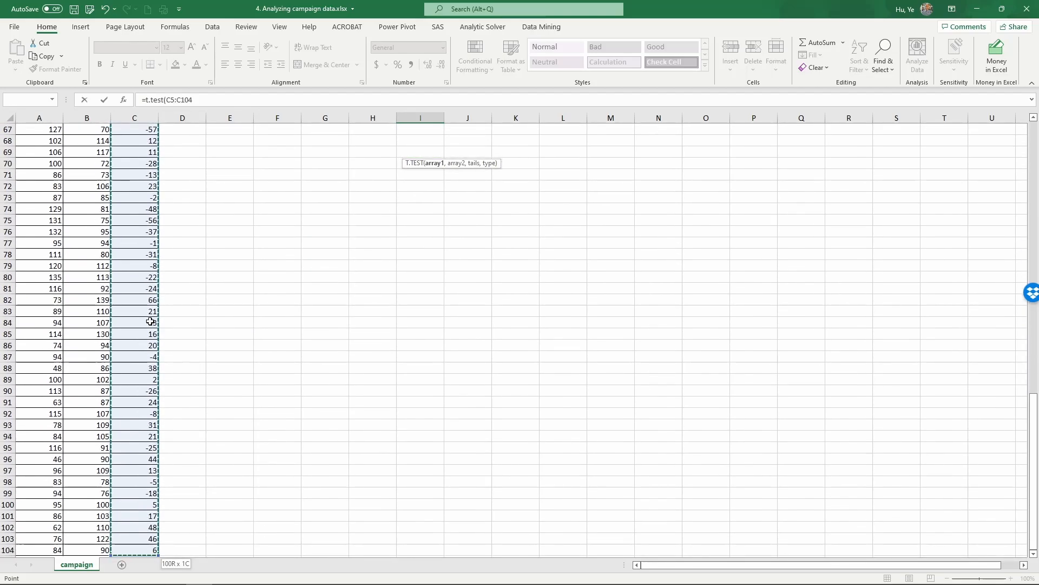
type(",")
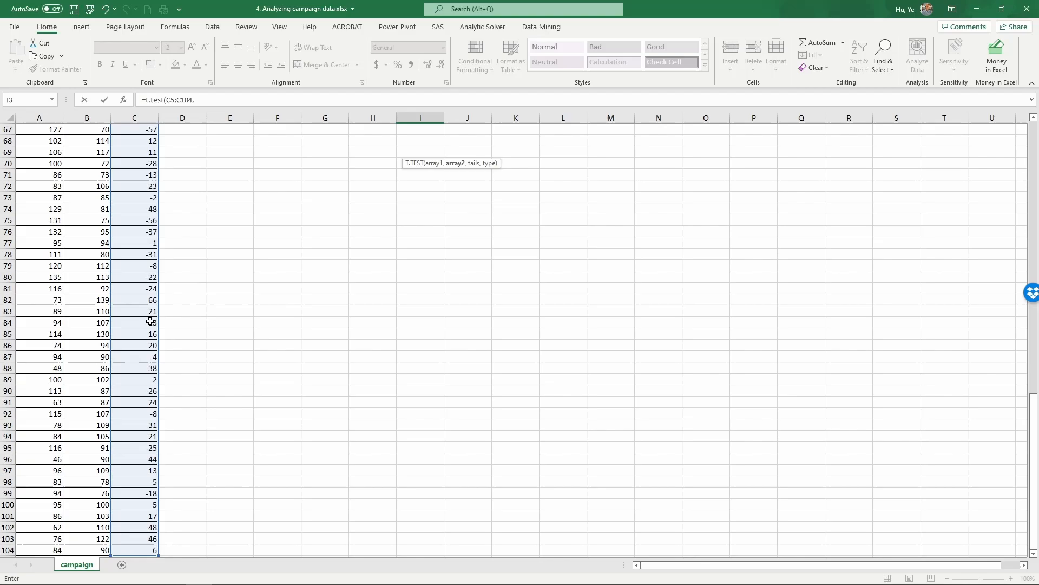
scroll("up", 3)
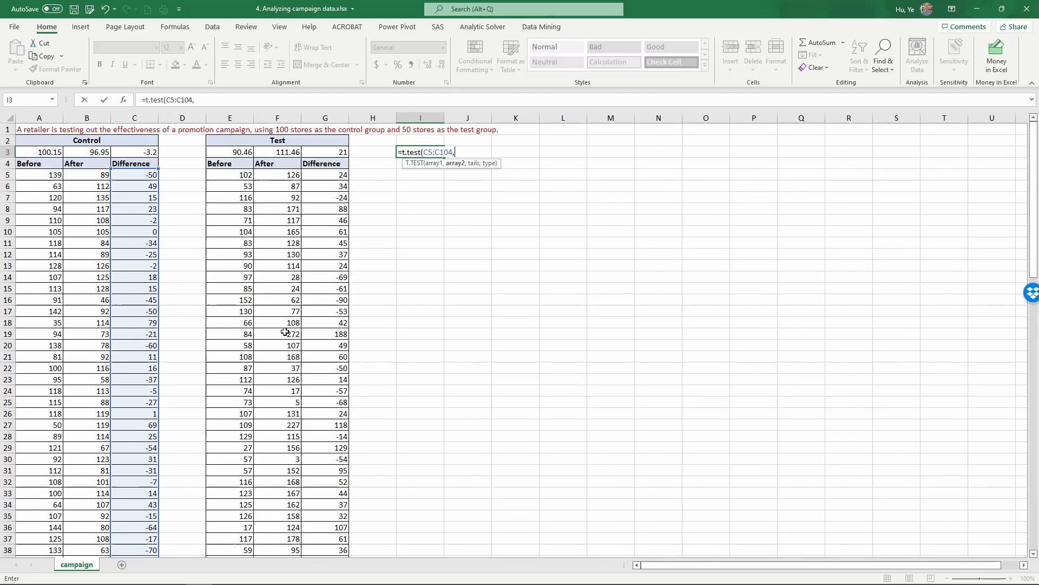
mouse_move(456, 163)
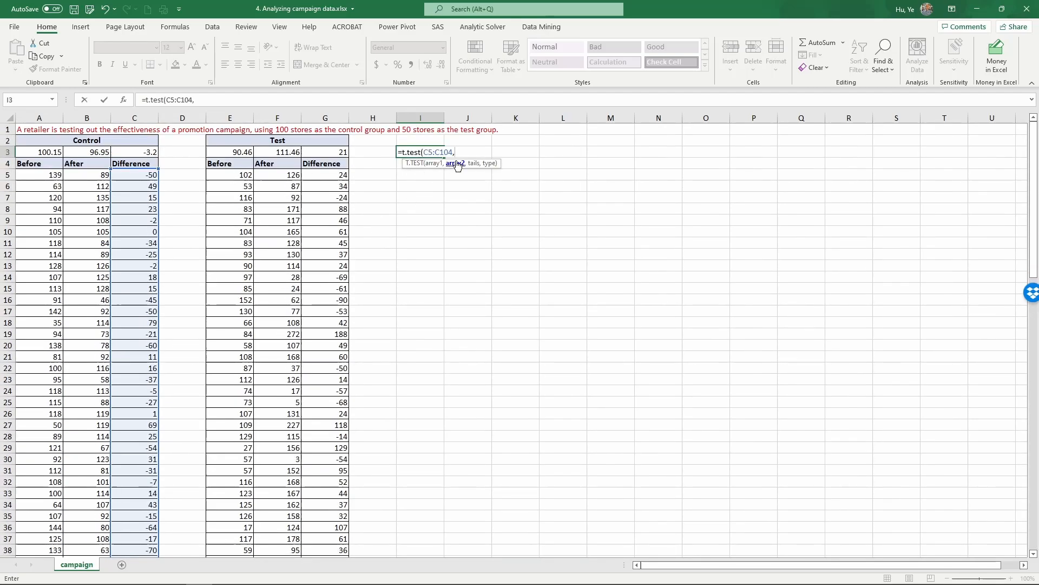
left_click(325, 174)
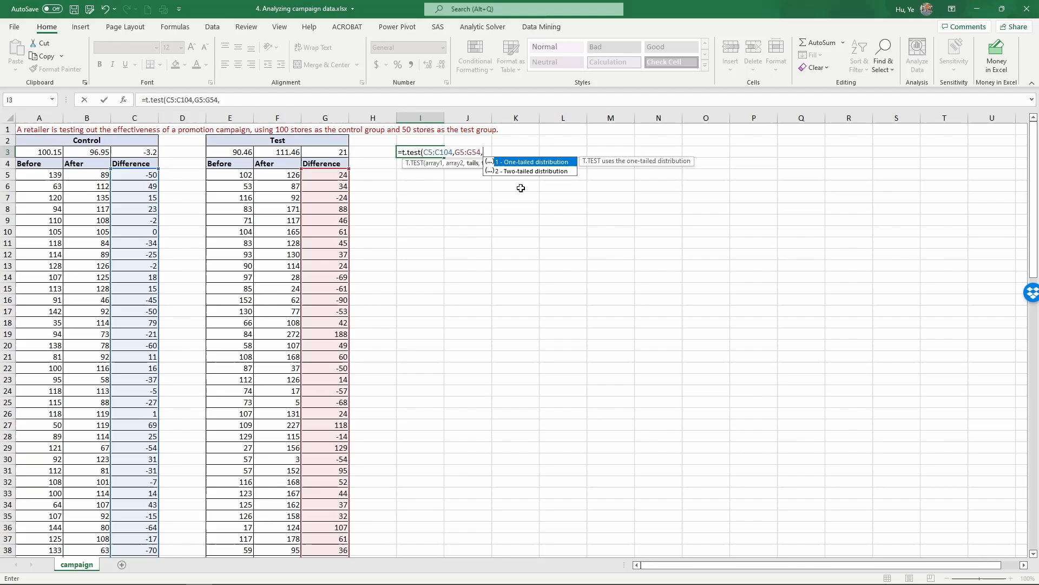
Finish T.TEST with 2 tails and type 3, returning p-value 0.01269694.
type("2,")
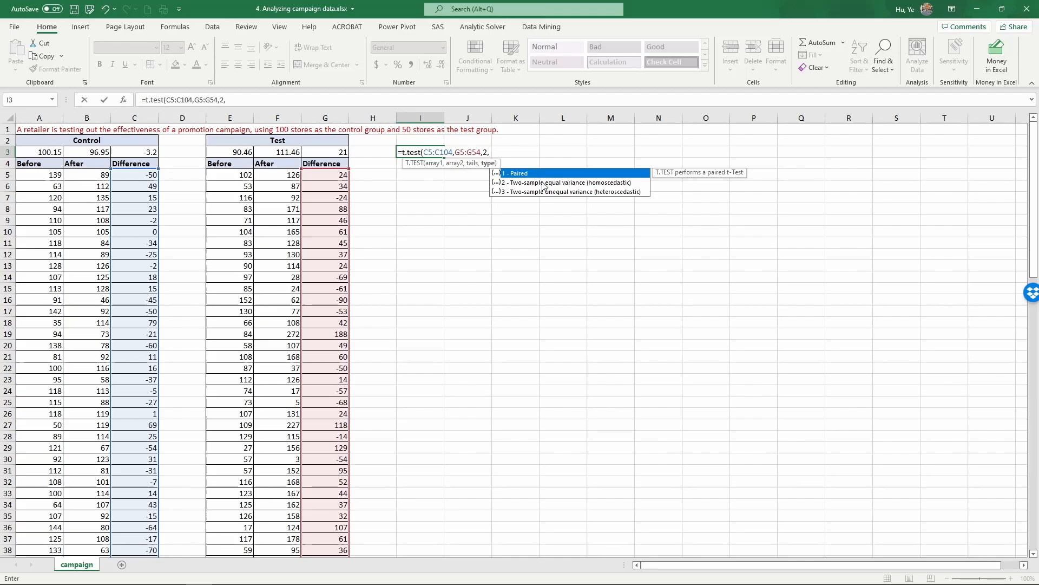
mouse_move(516, 256)
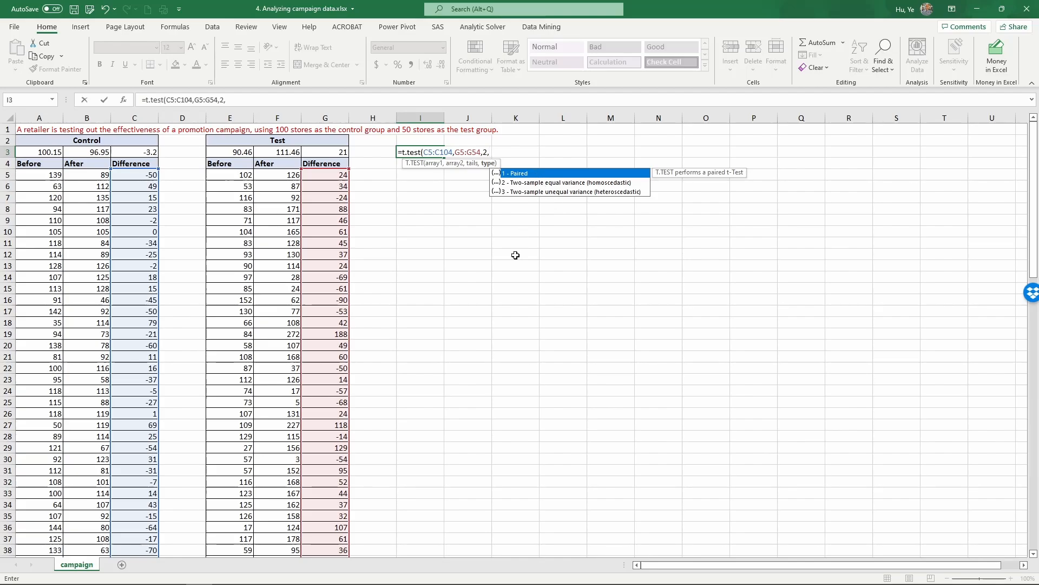
mouse_move(535, 173)
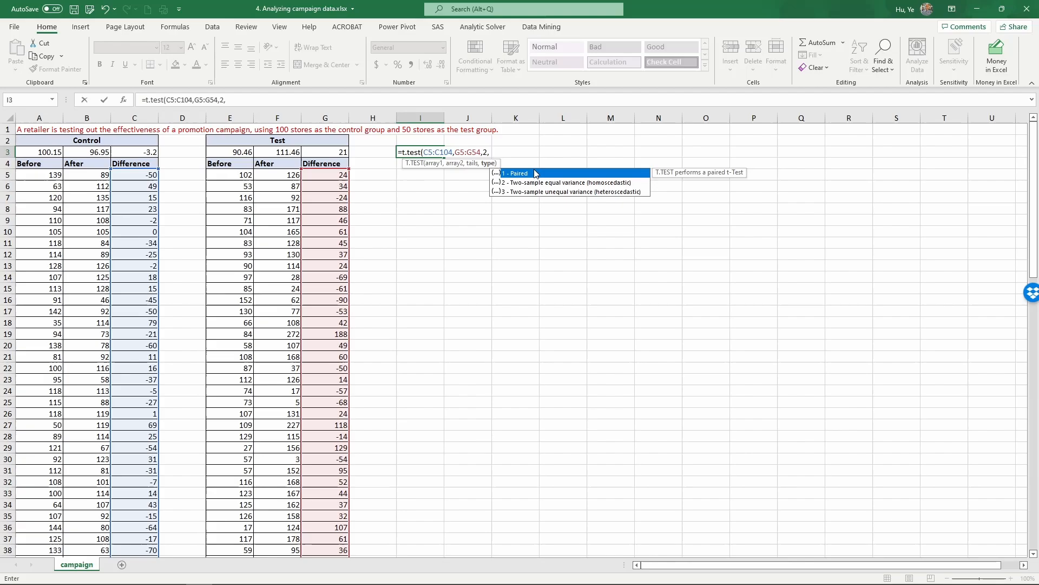
mouse_move(547, 180)
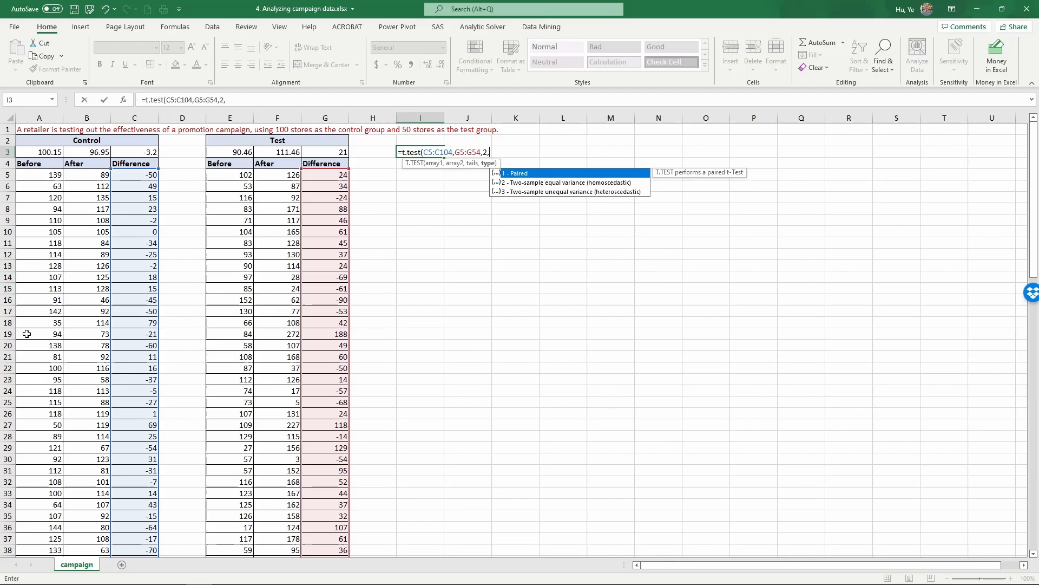
mouse_move(119, 185)
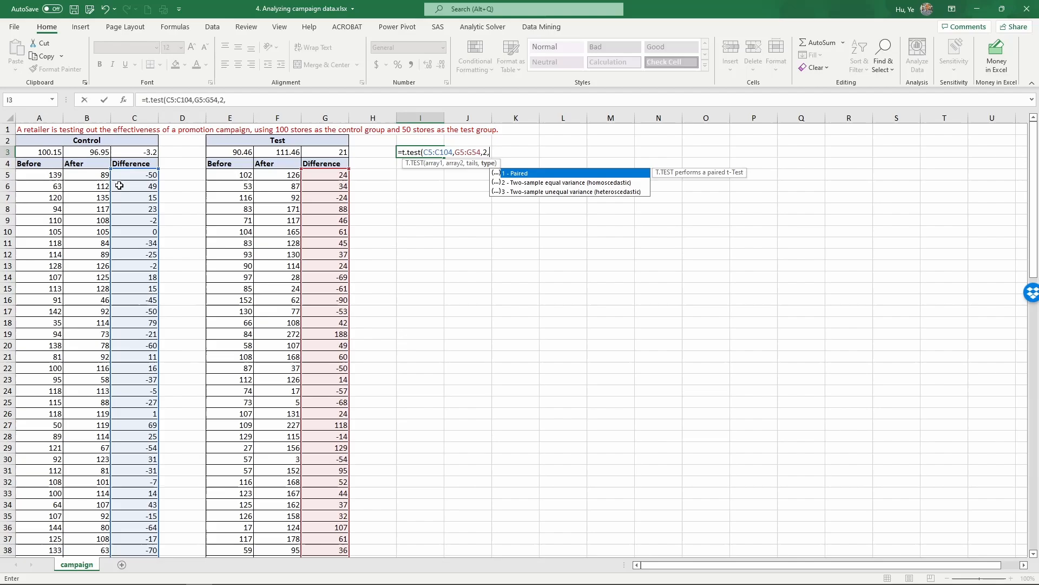
mouse_move(197, 174)
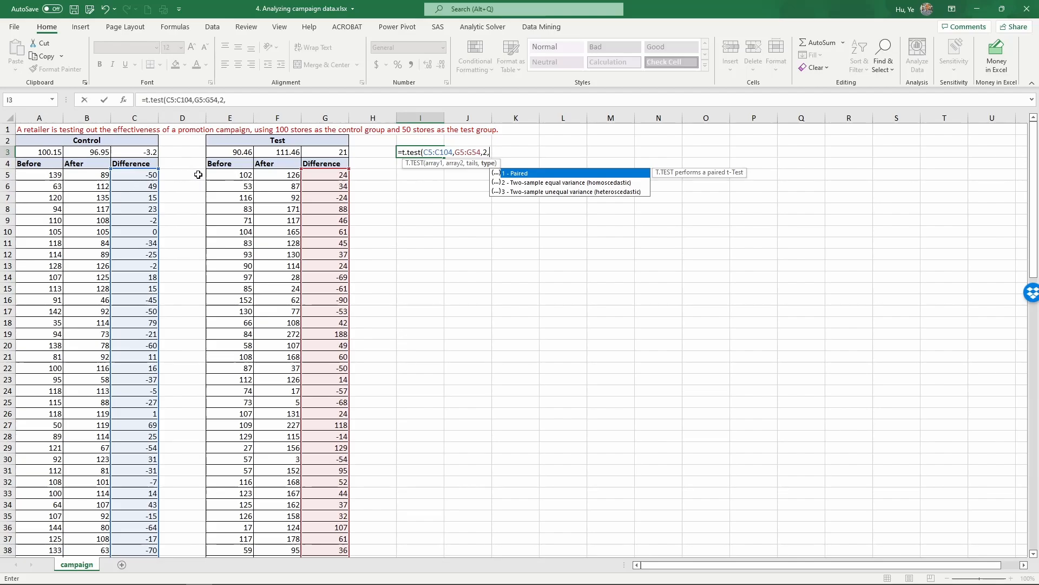
mouse_move(187, 176)
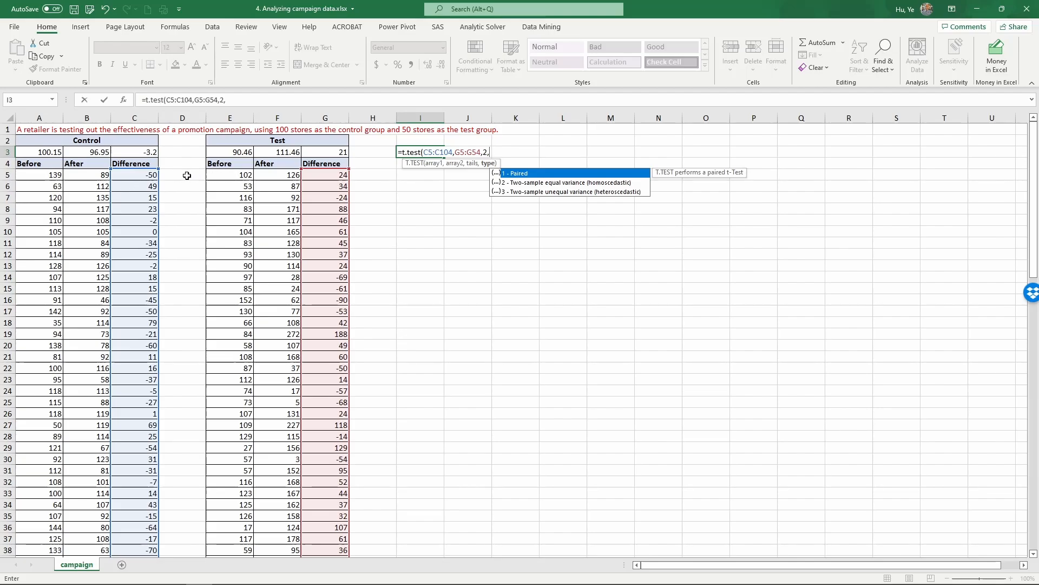
mouse_move(104, 186)
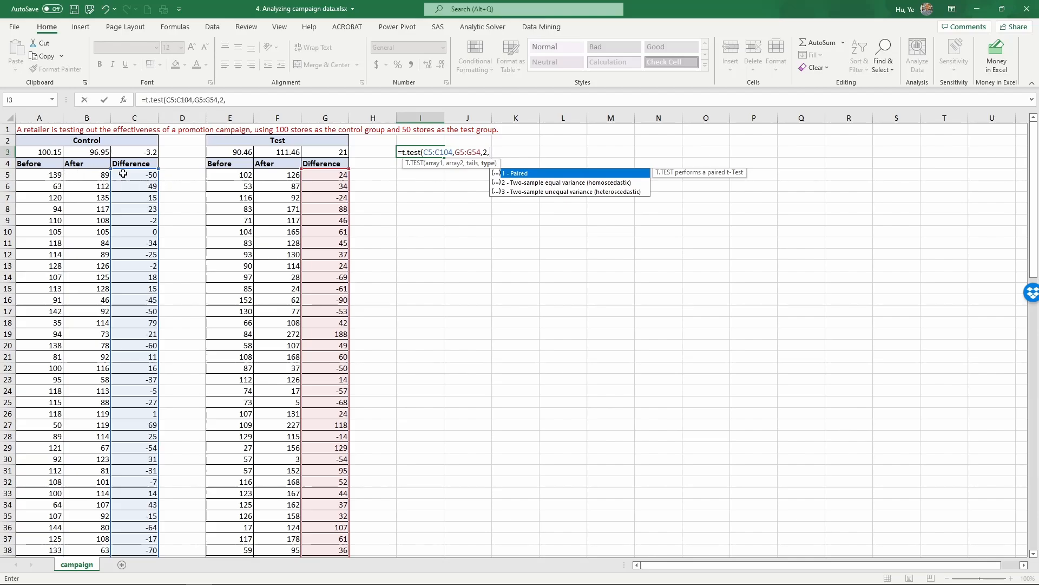
mouse_move(453, 228)
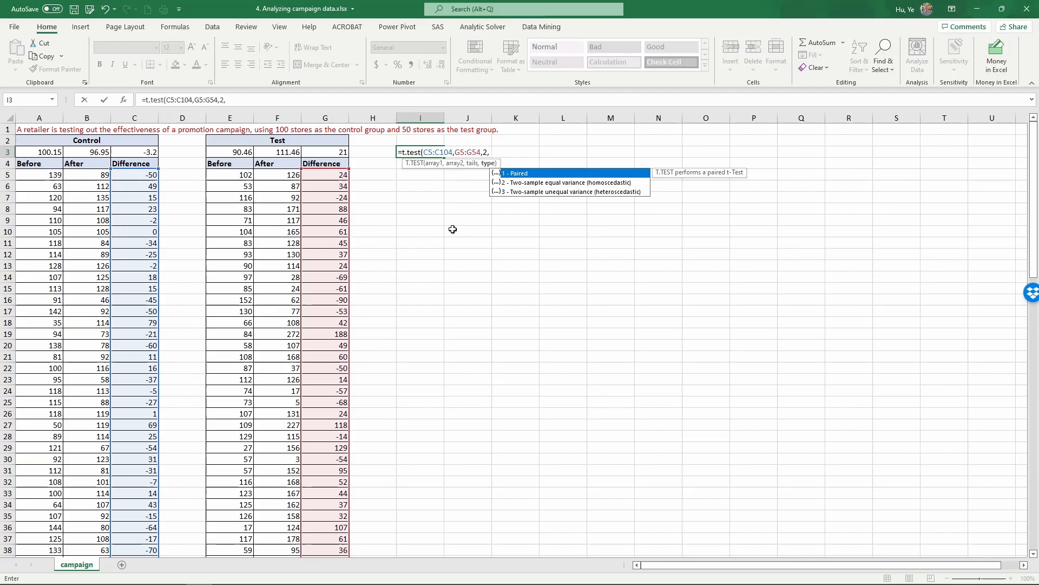
mouse_move(524, 211)
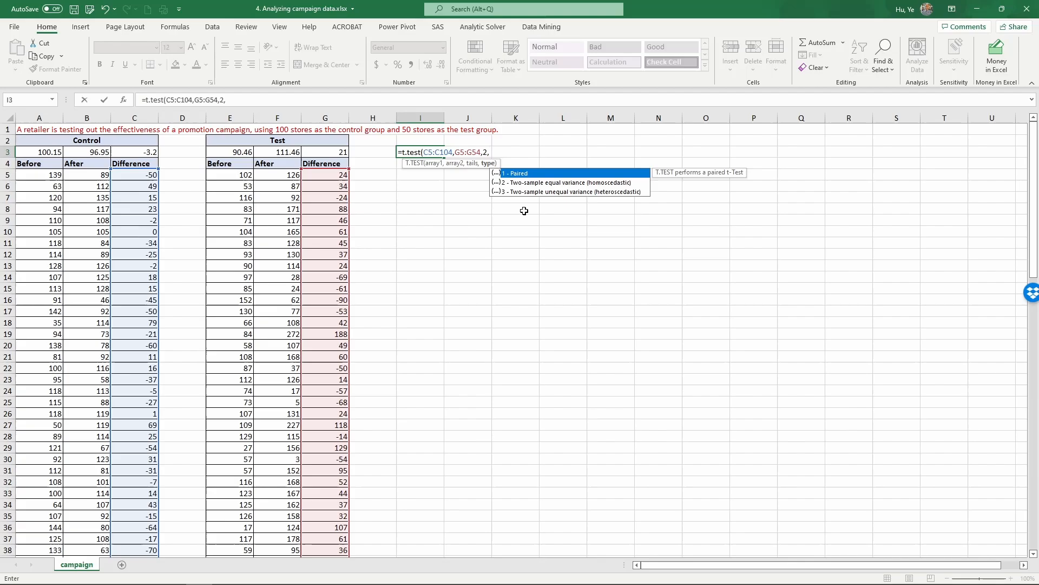
mouse_move(71, 182)
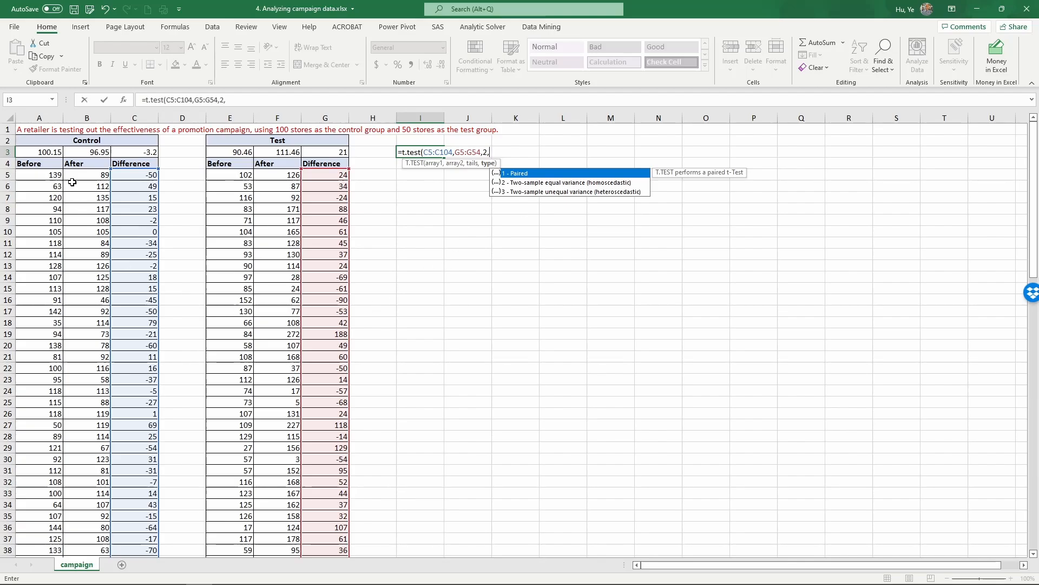
mouse_move(97, 186)
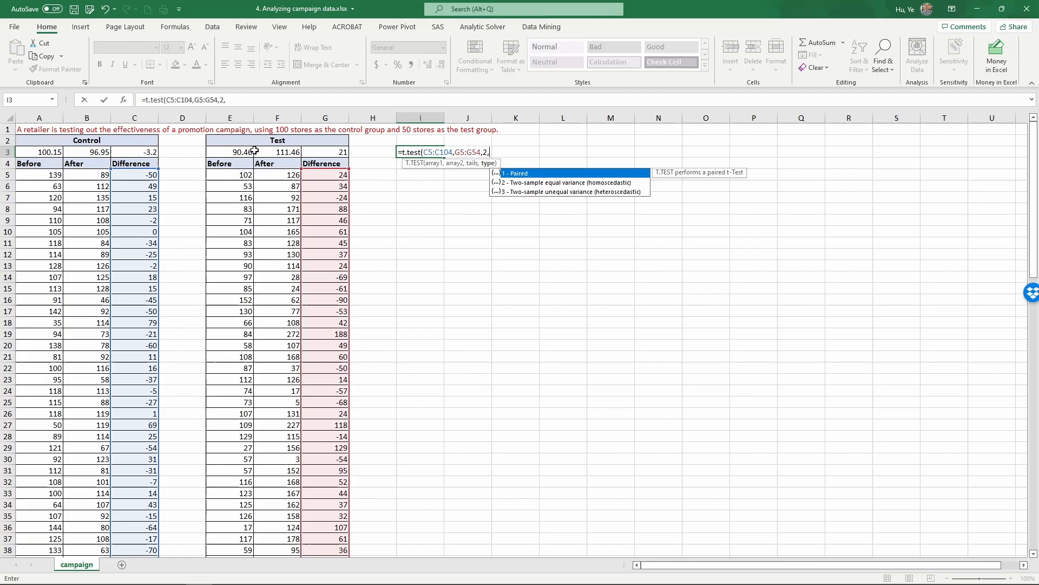
mouse_move(291, 136)
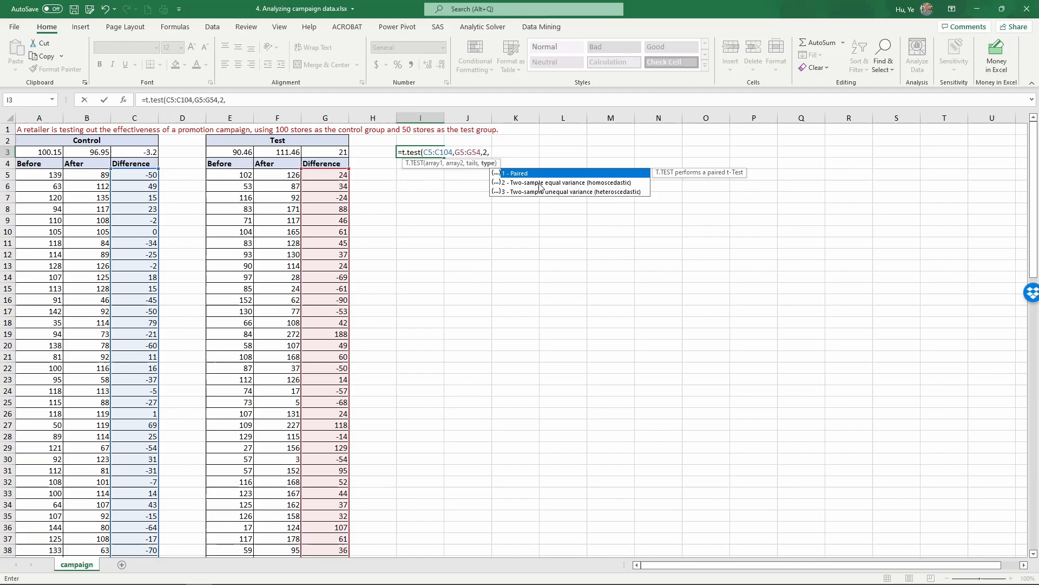
mouse_move(540, 196)
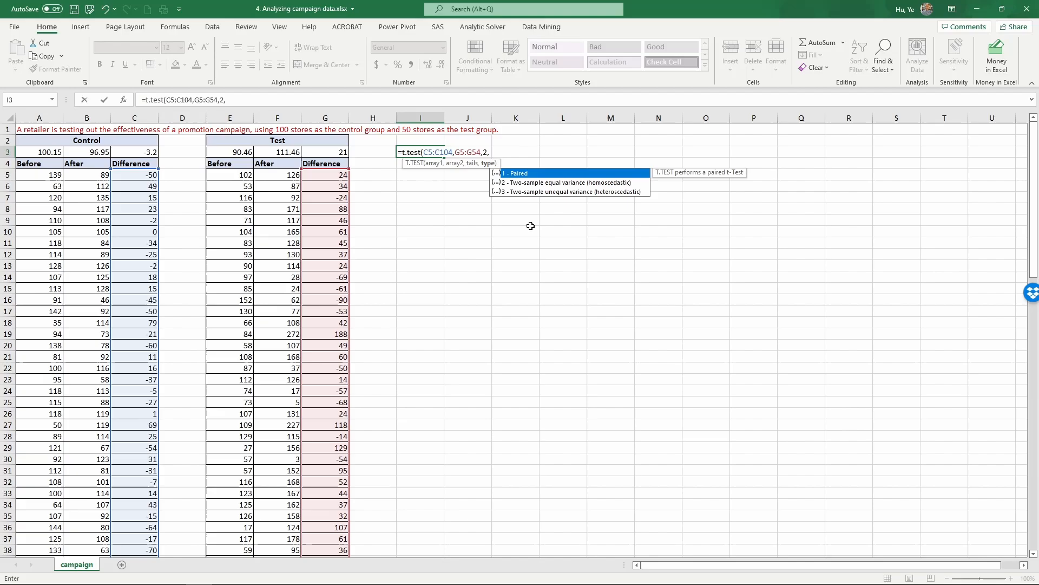
type("3")
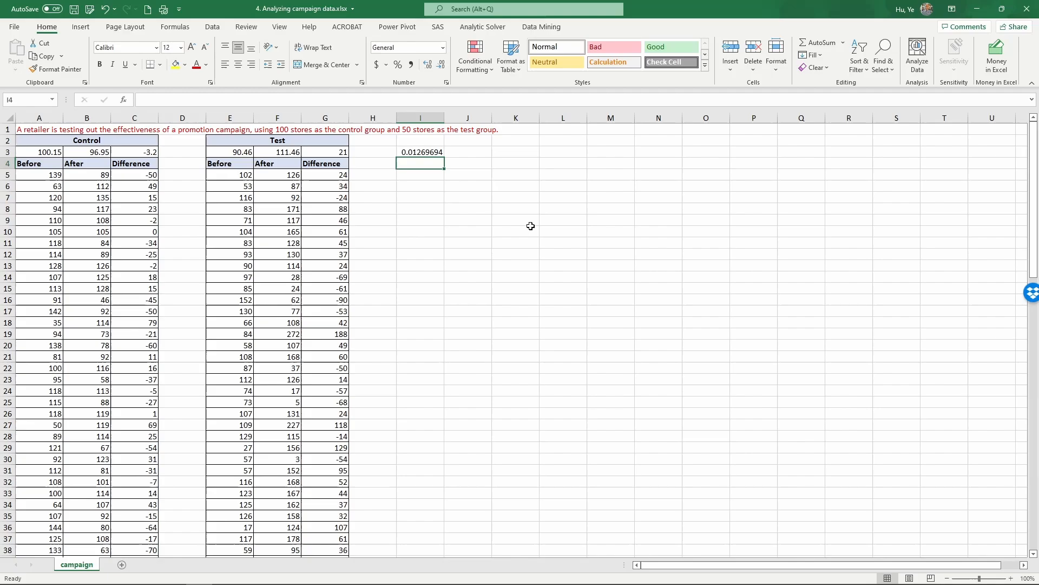
mouse_move(488, 205)
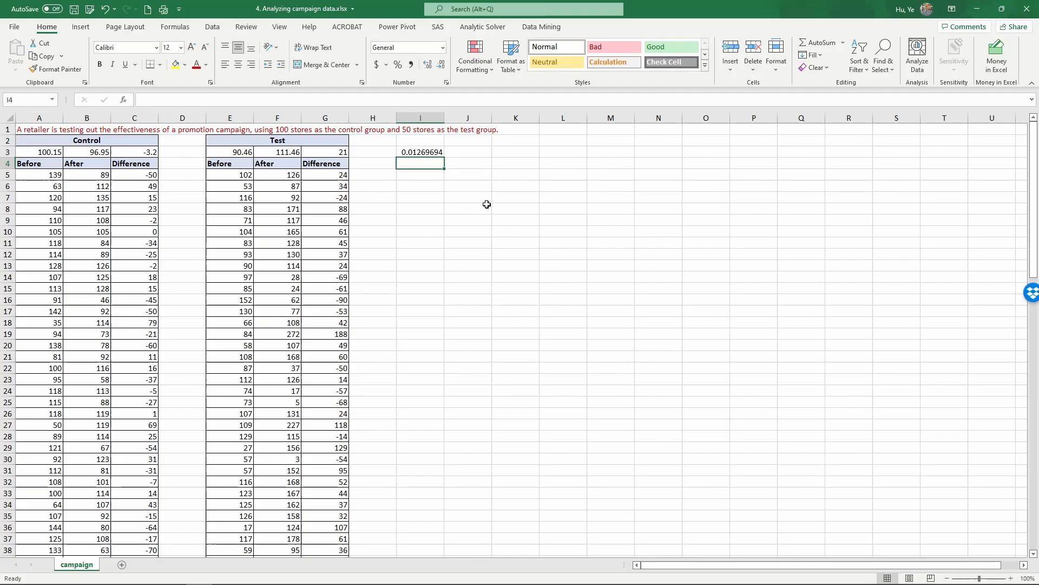
Format the I3 p-value as percentage 1.27% and label it p-value in I2.
left_click(420, 151)
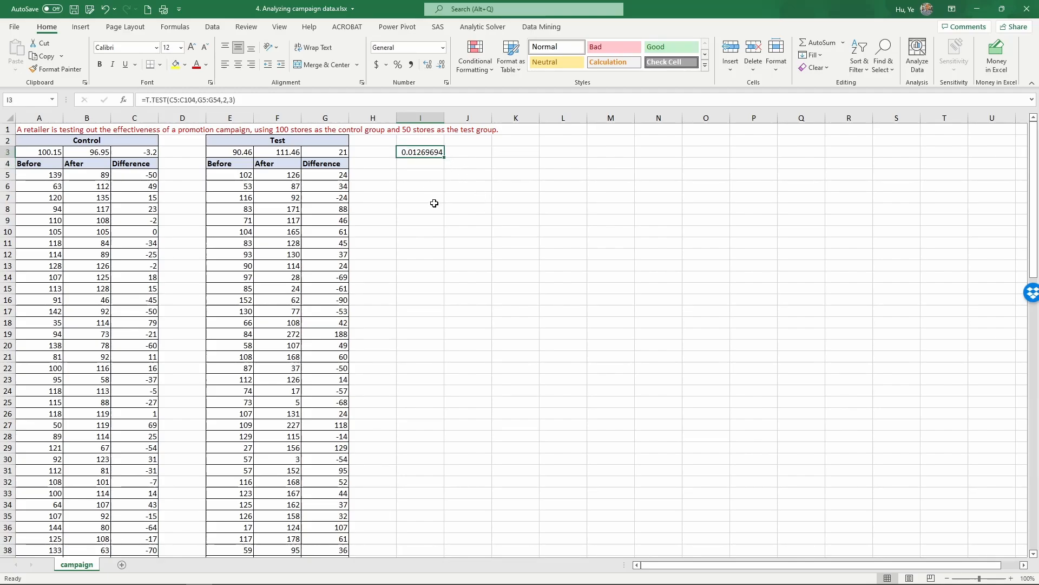
mouse_move(433, 201)
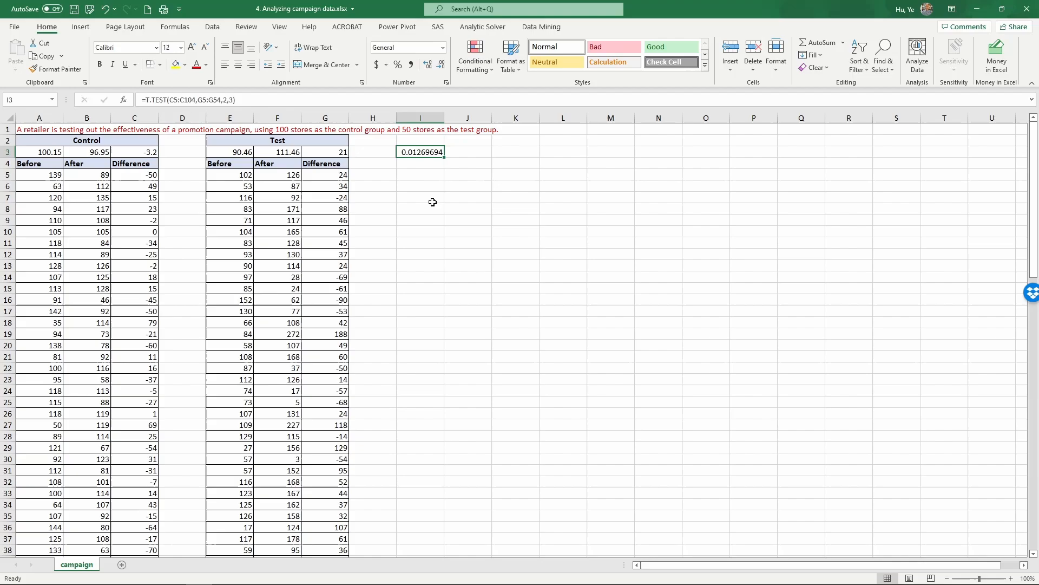
mouse_move(442, 78)
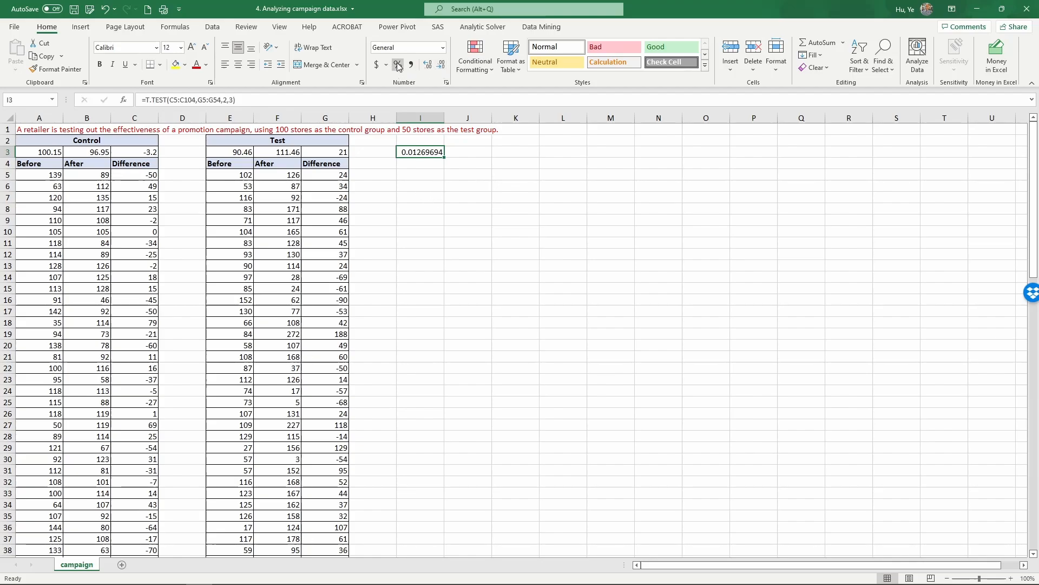
left_click(398, 63)
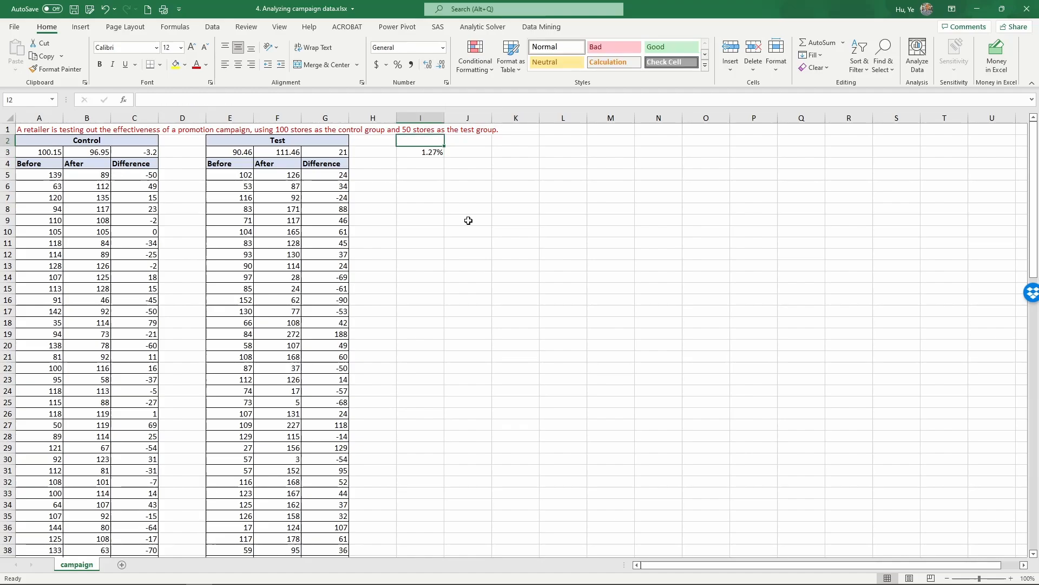
left_click(420, 152)
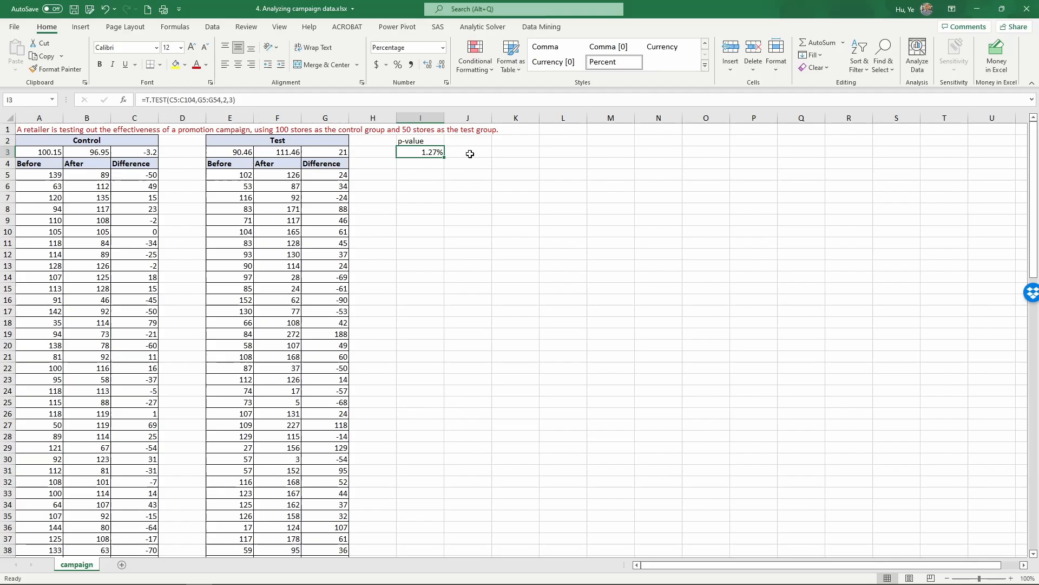
Note <5% in J3 beside the 1.27% p-value.
type("<")
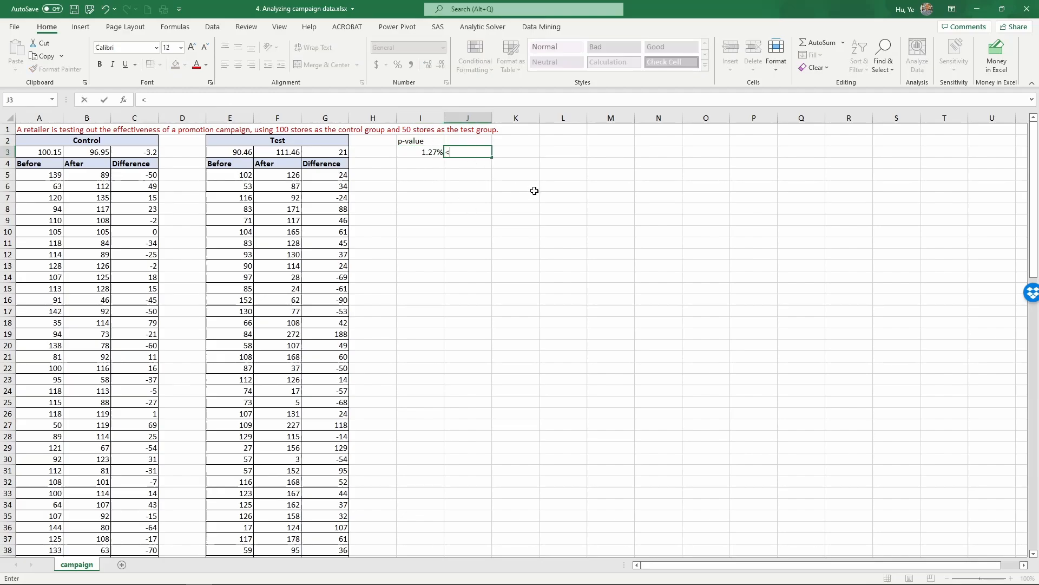
type("5%")
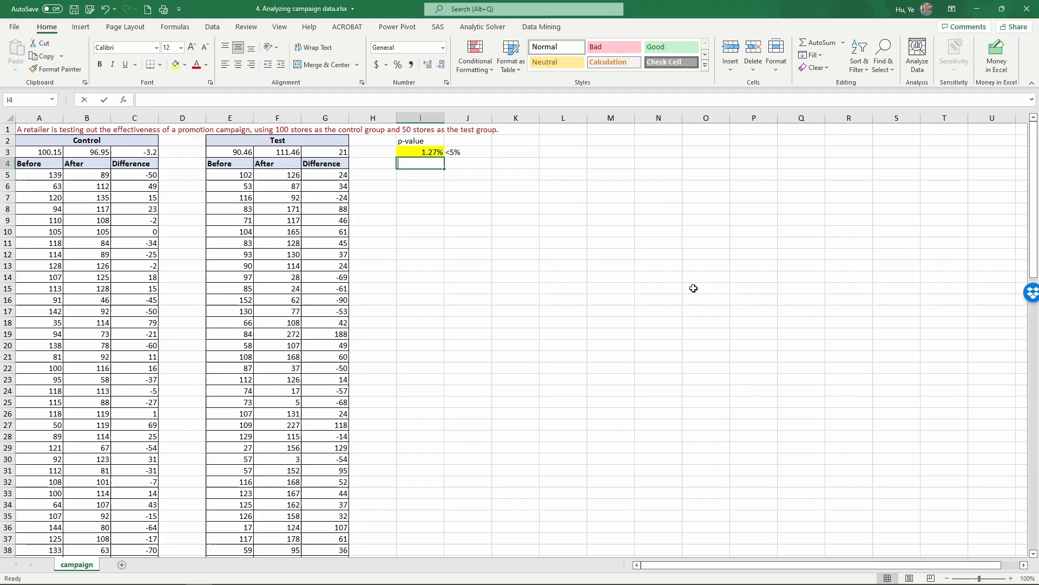
Write in I4: difference significant and positive, campaign increases sales by 24.2 units.
type("The difference is s")
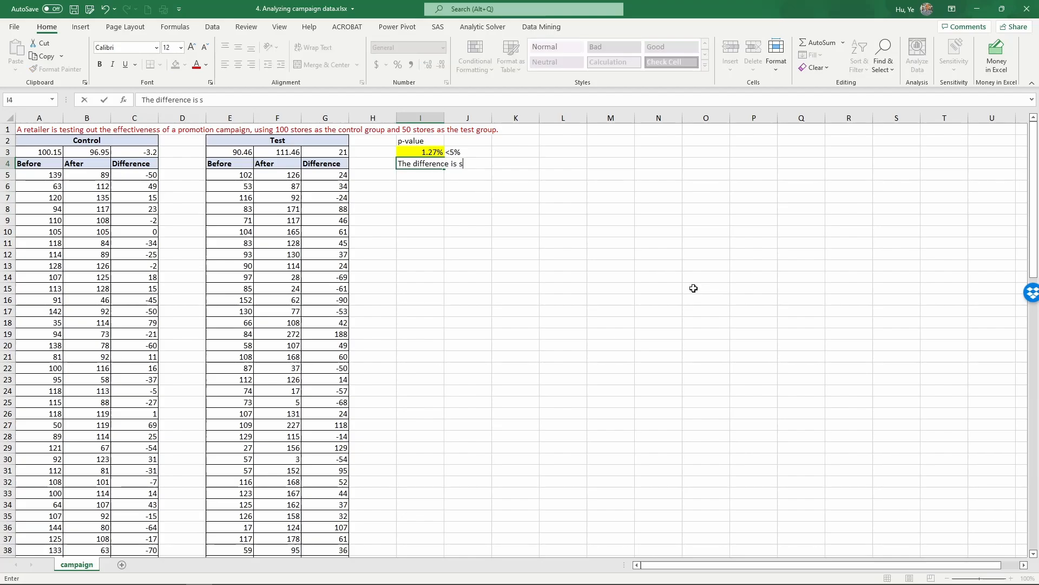
type("ignif")
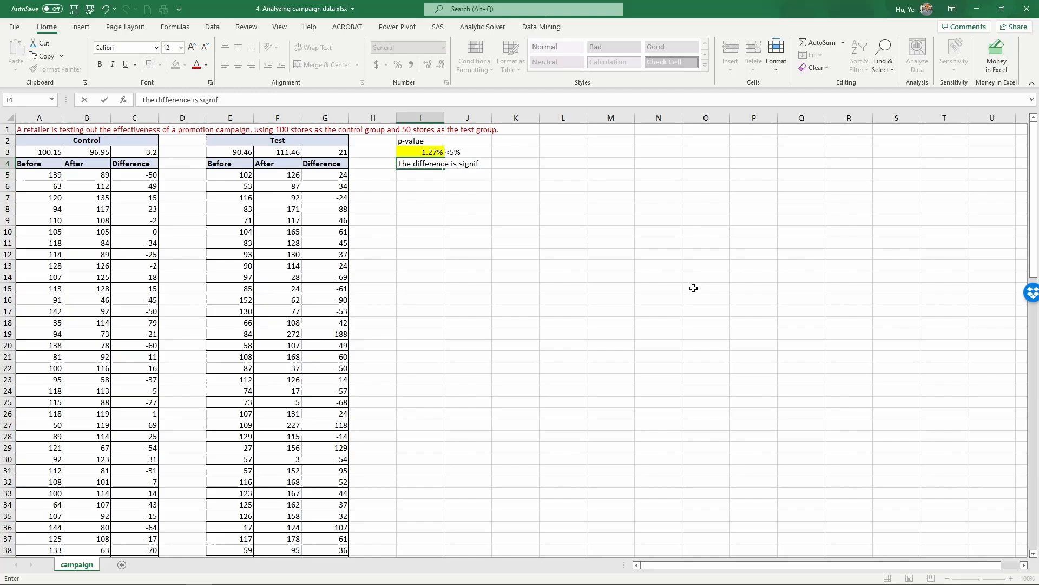
type("icant and")
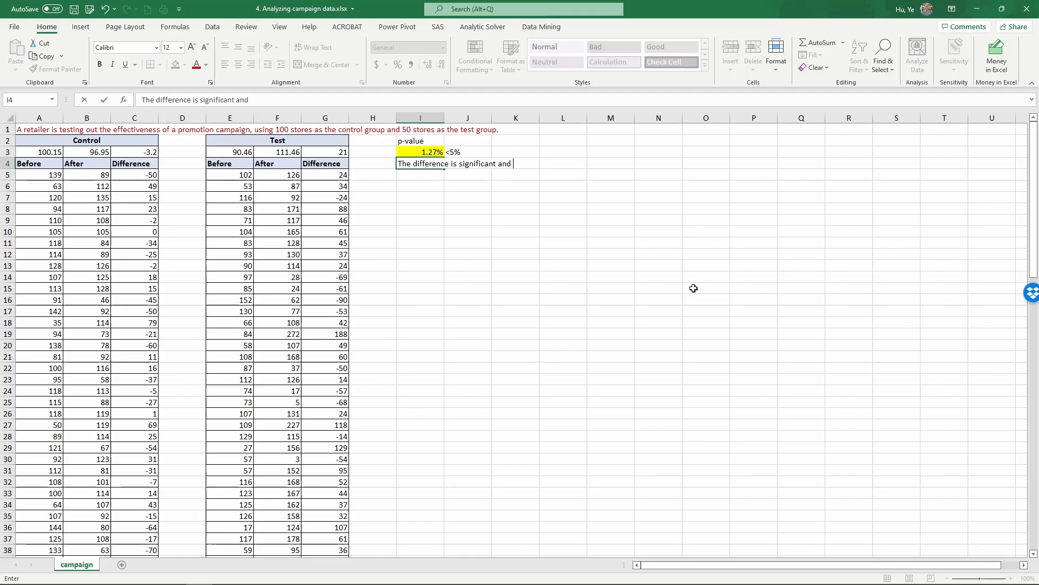
type("positive")
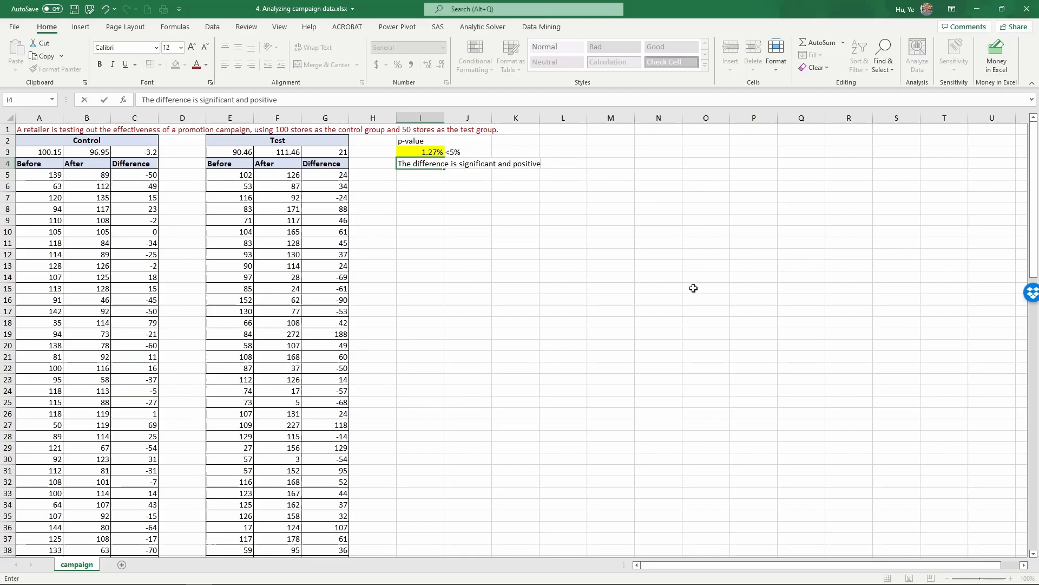
type("The cam")
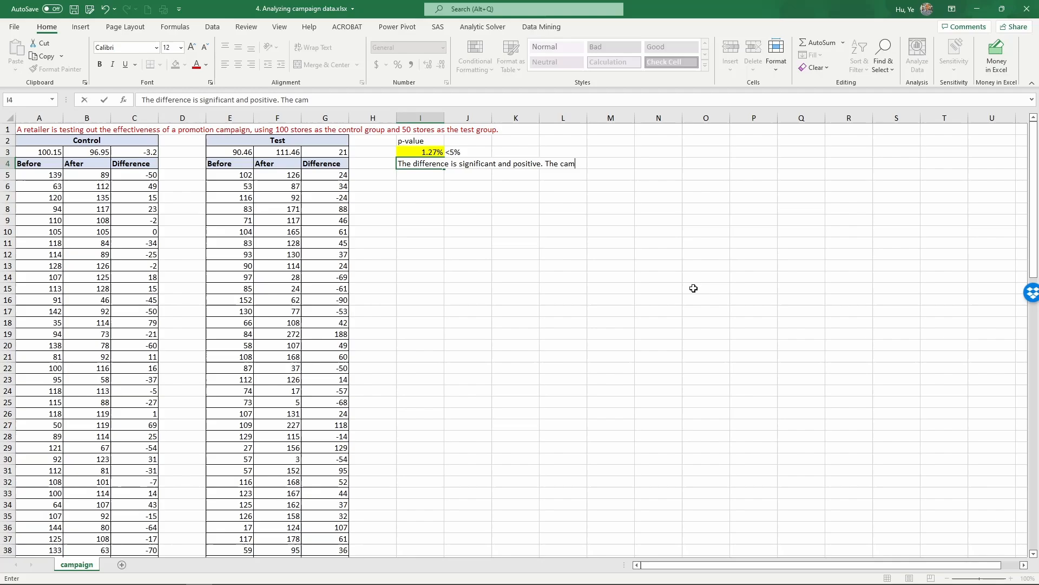
type("p")
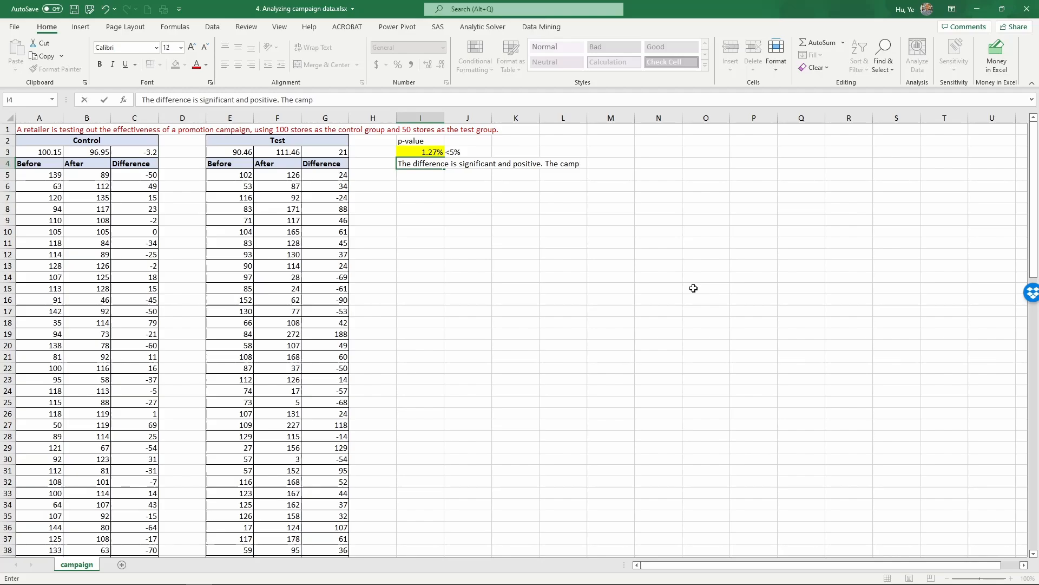
type("aign has")
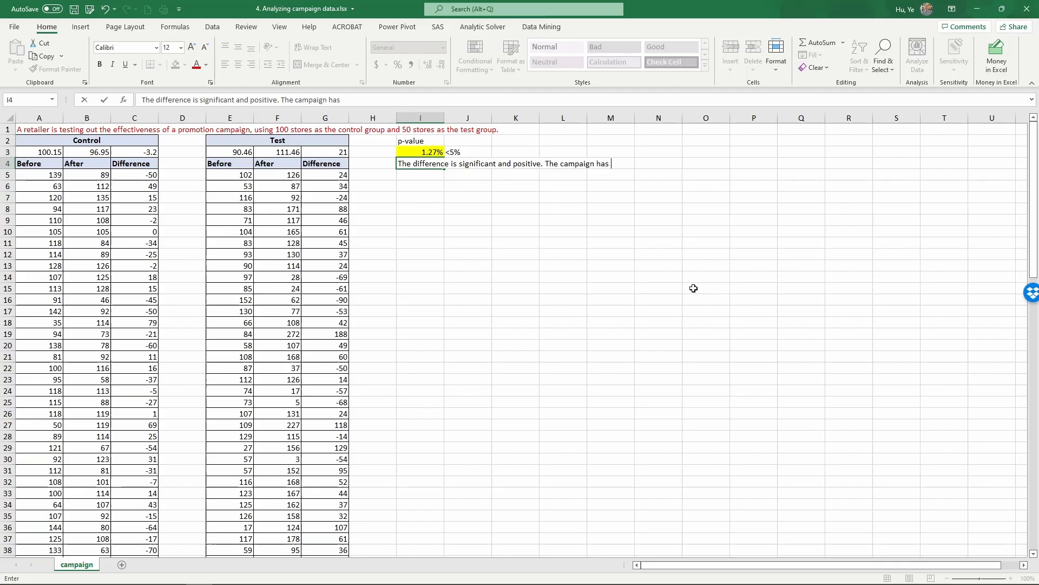
type("a")
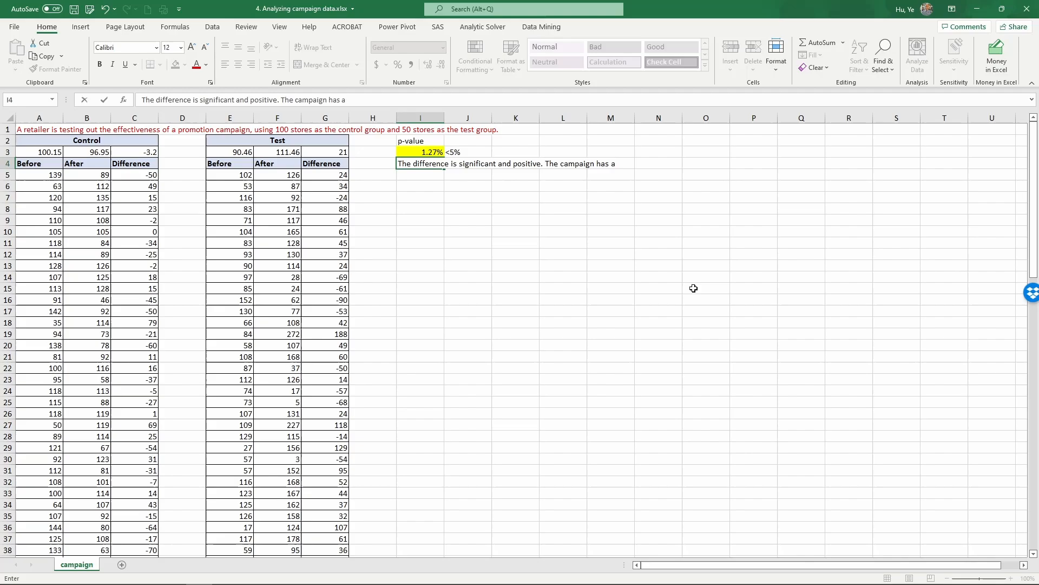
type("positive e")
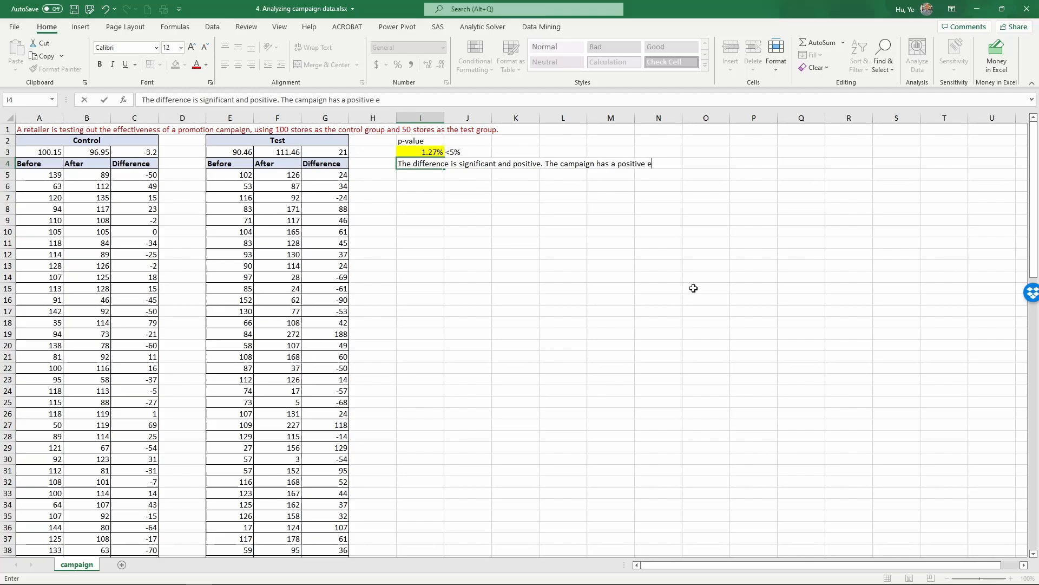
type("ffect on sales,")
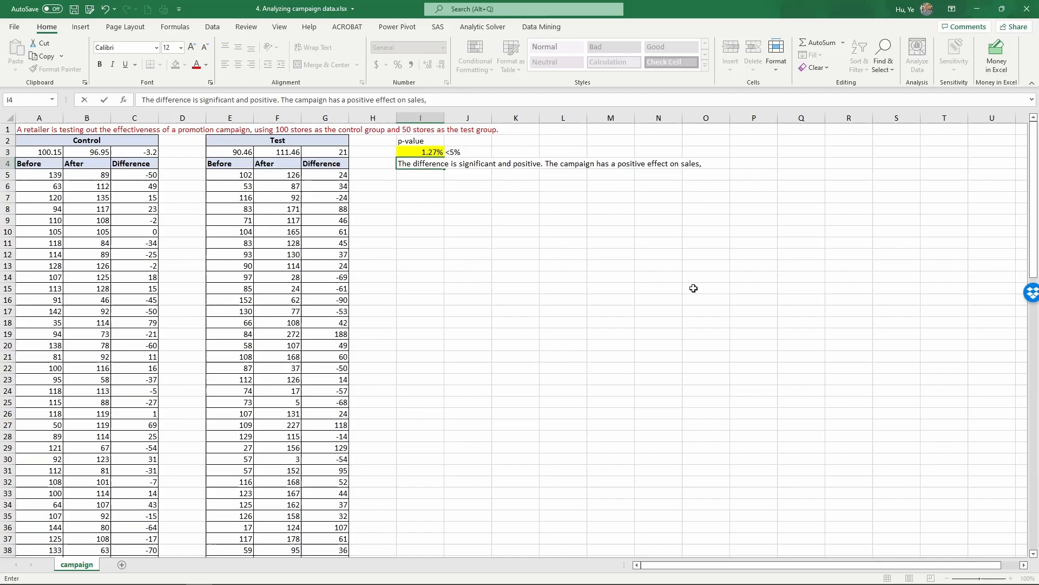
type("with an increase")
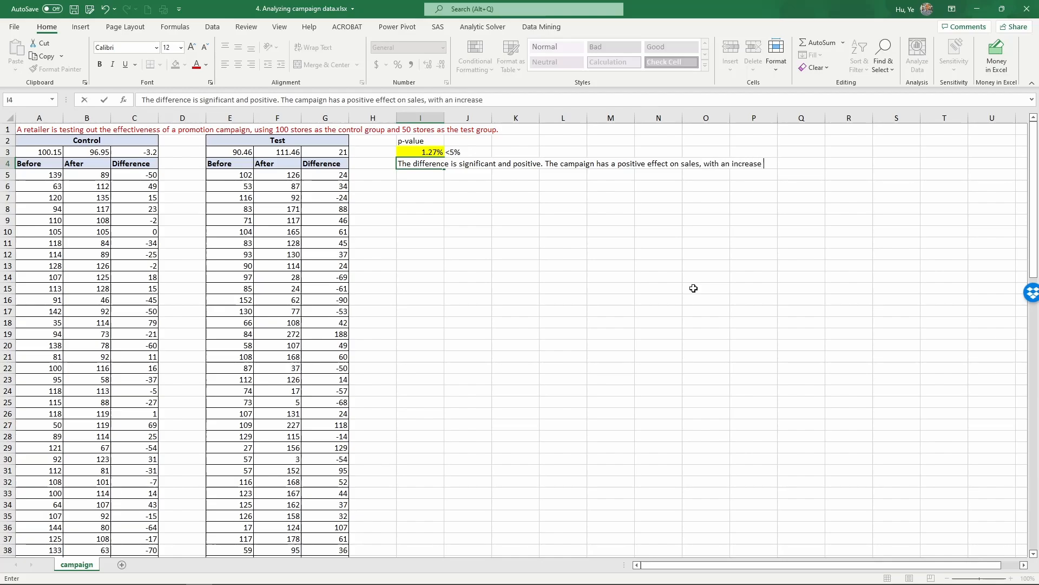
type("of")
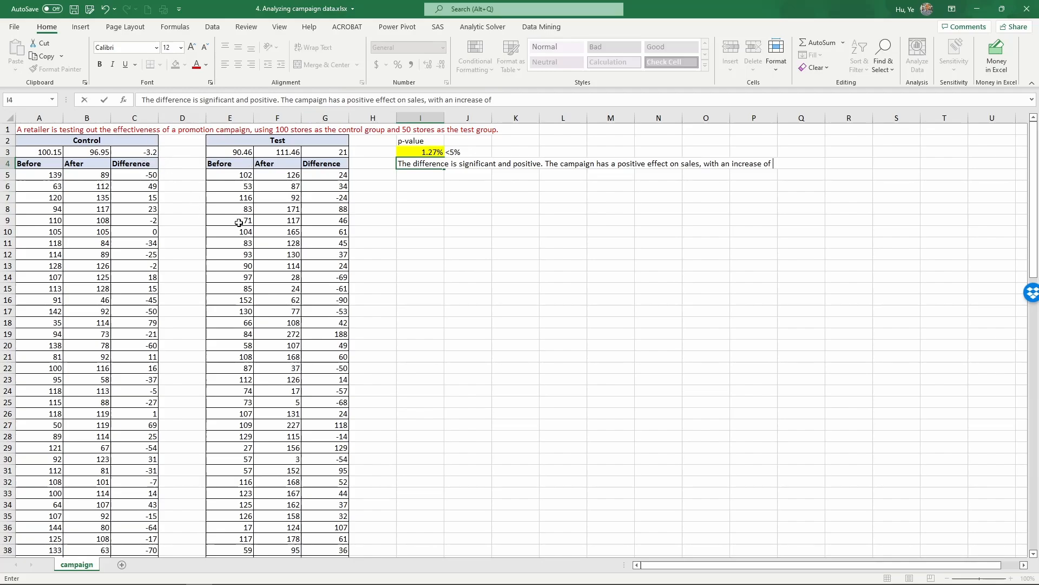
mouse_move(305, 237)
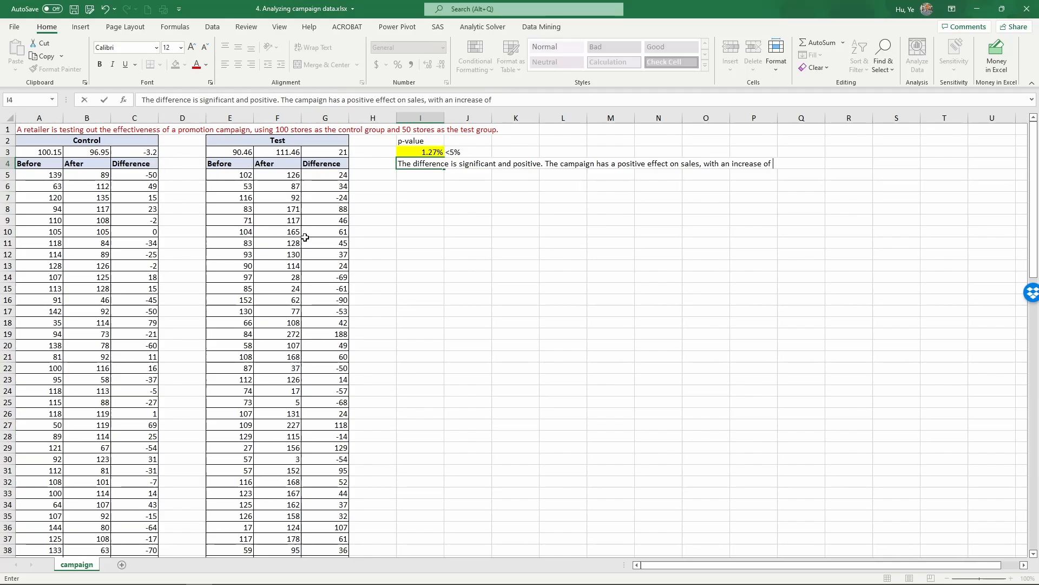
type("2")
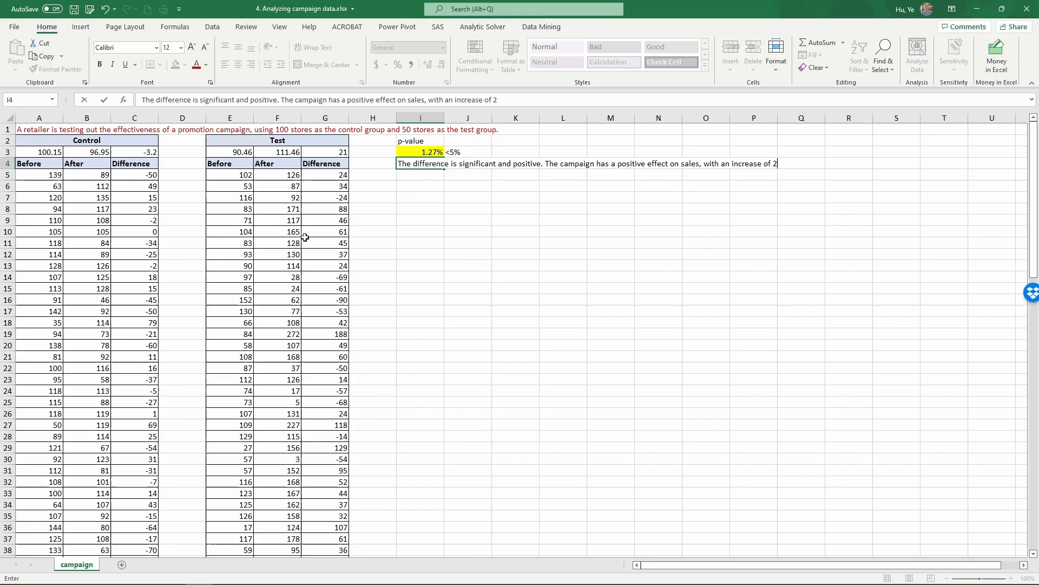
type("4.2")
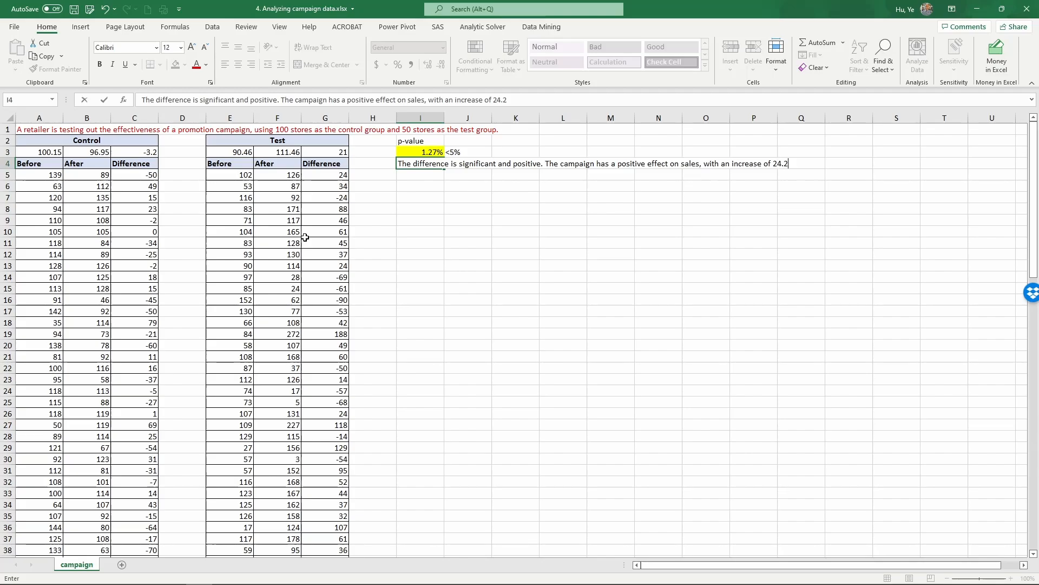
type("units")
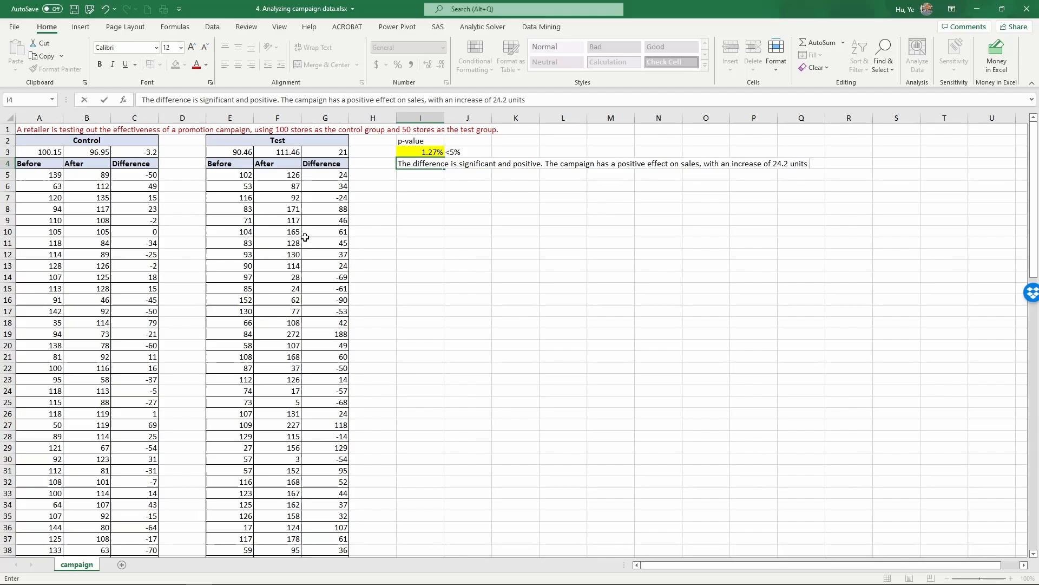